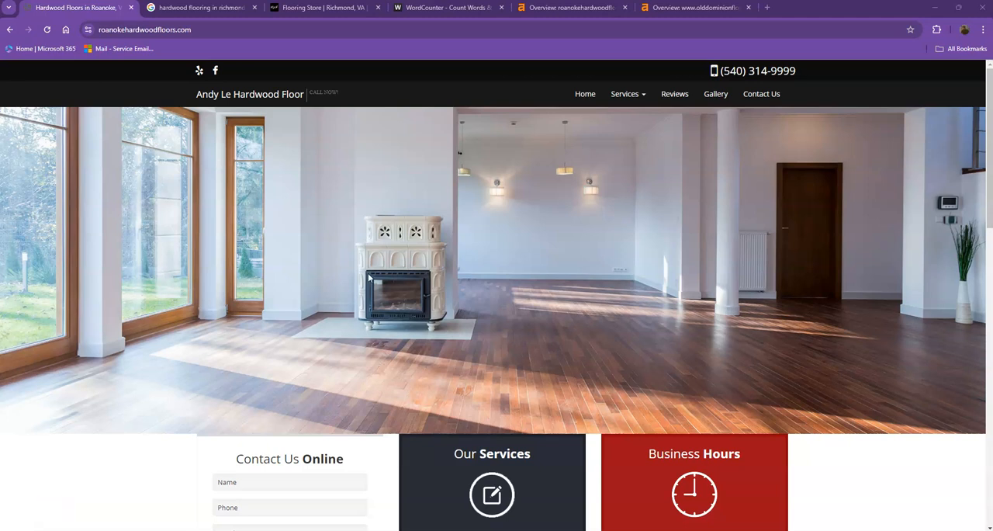
{"action": "mouse_move", "coordinate": [475, 272]}
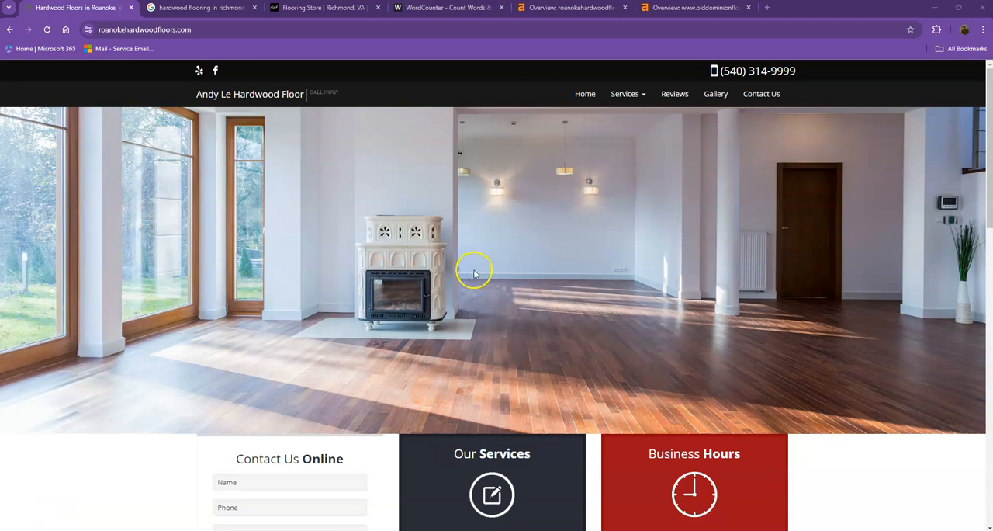
{"action": "mouse_move", "coordinate": [521, 260]}
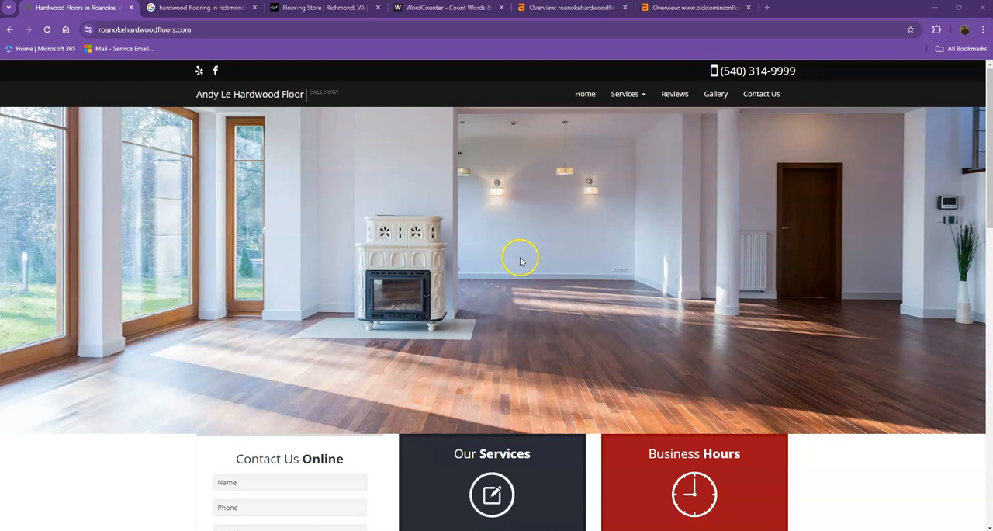
{"action": "mouse_move", "coordinate": [520, 260]}
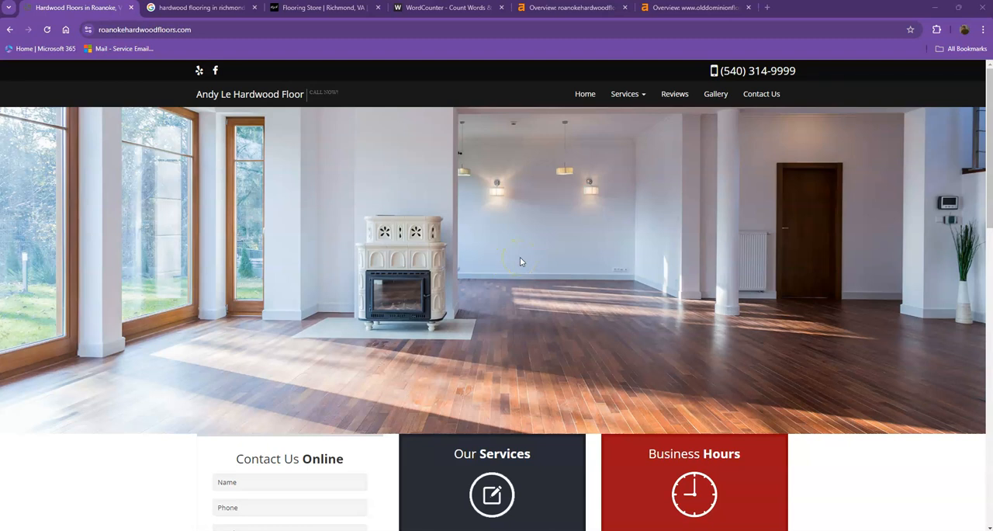
Step: Switch to the Old Dominion Floor homepage, scrolling from its flooring tiles back to the introduction
{"action": "scroll", "scroll_direction": "down", "scroll_amount": 3}
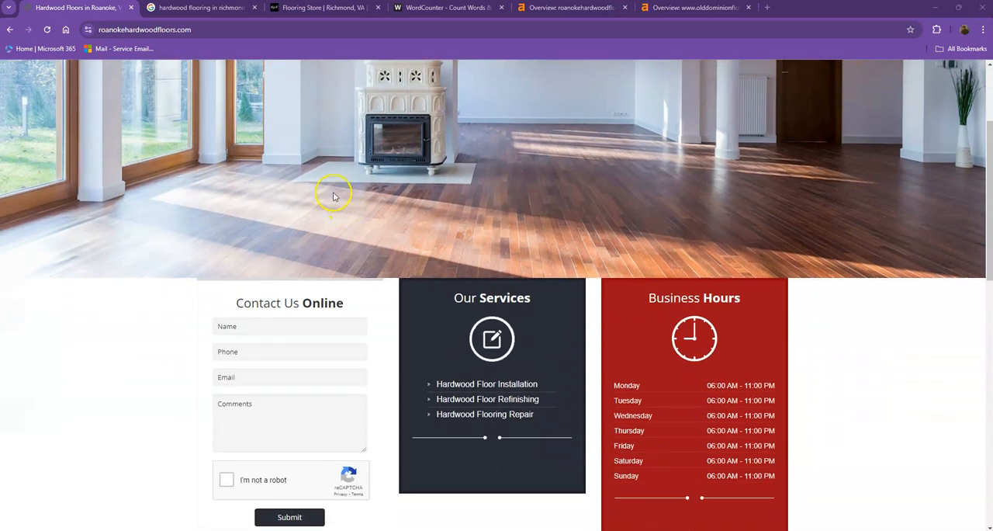
{"action": "scroll", "scroll_direction": "down", "scroll_amount": 3}
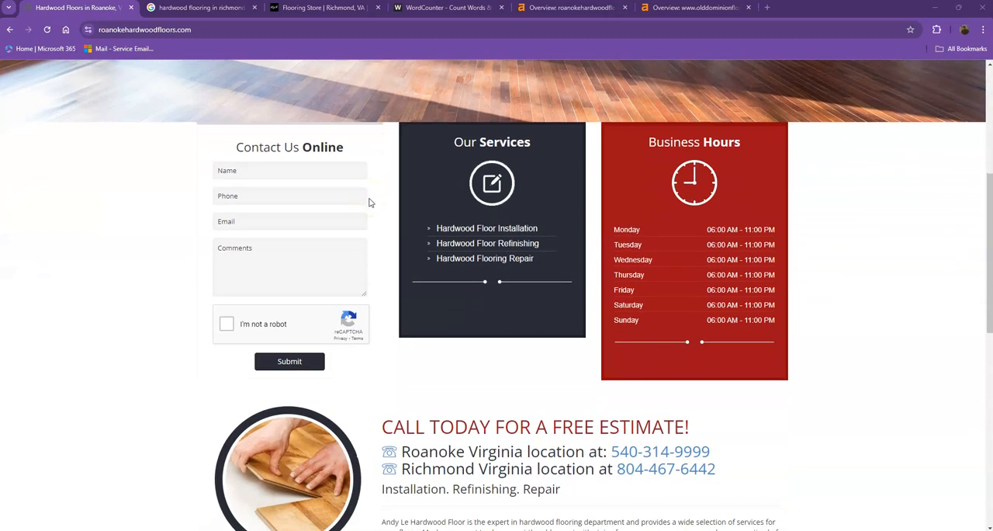
{"action": "mouse_move", "coordinate": [381, 204]}
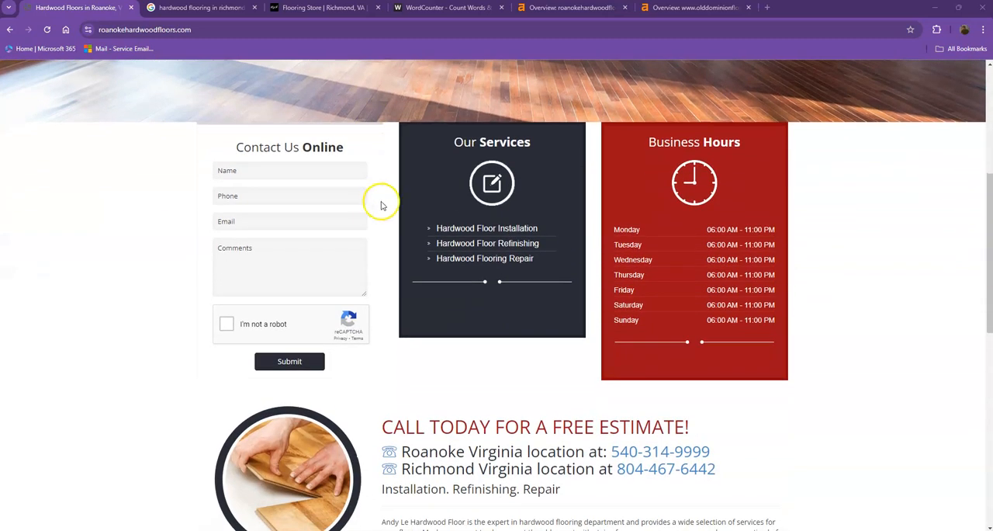
{"action": "mouse_move", "coordinate": [383, 206]}
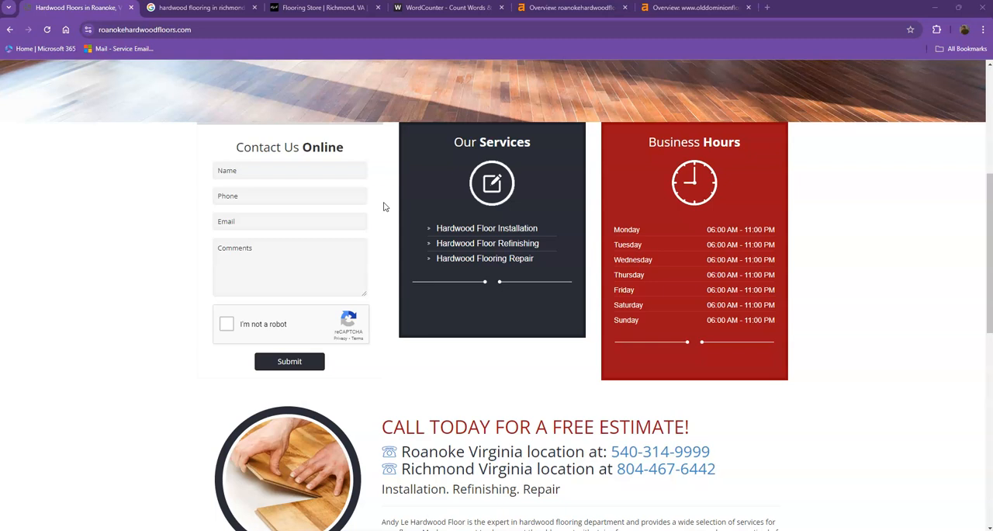
{"action": "scroll", "scroll_direction": "down", "scroll_amount": 3}
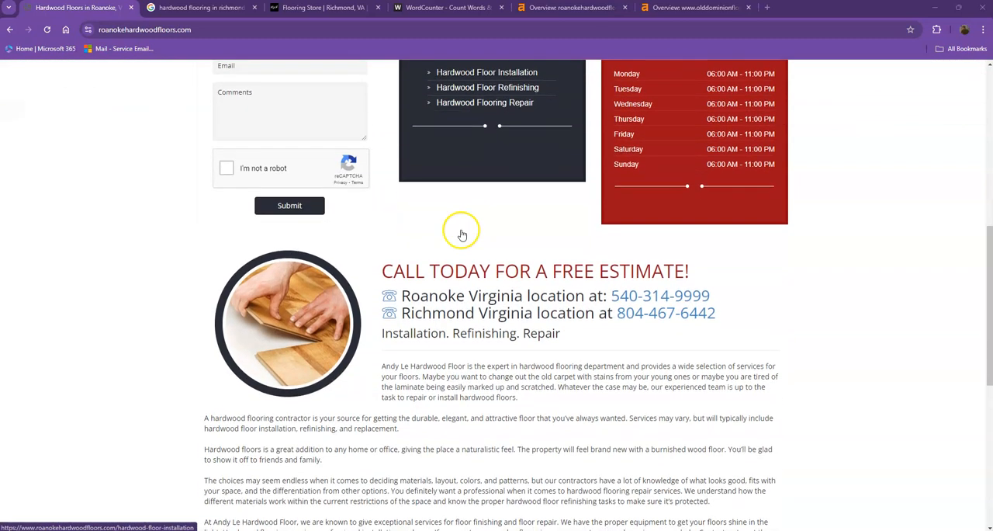
{"action": "left_click", "coordinate": [322, 7]}
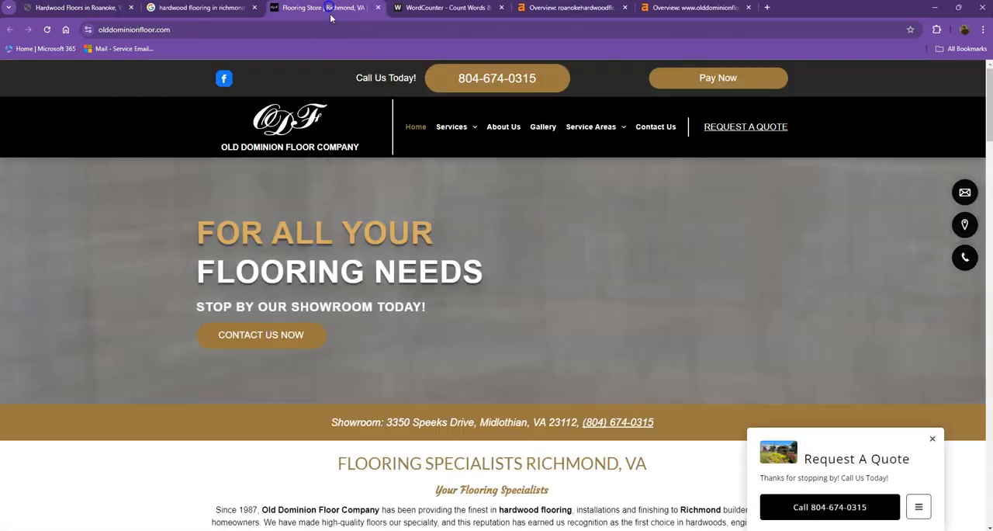
{"action": "scroll", "scroll_direction": "down", "scroll_amount": 3}
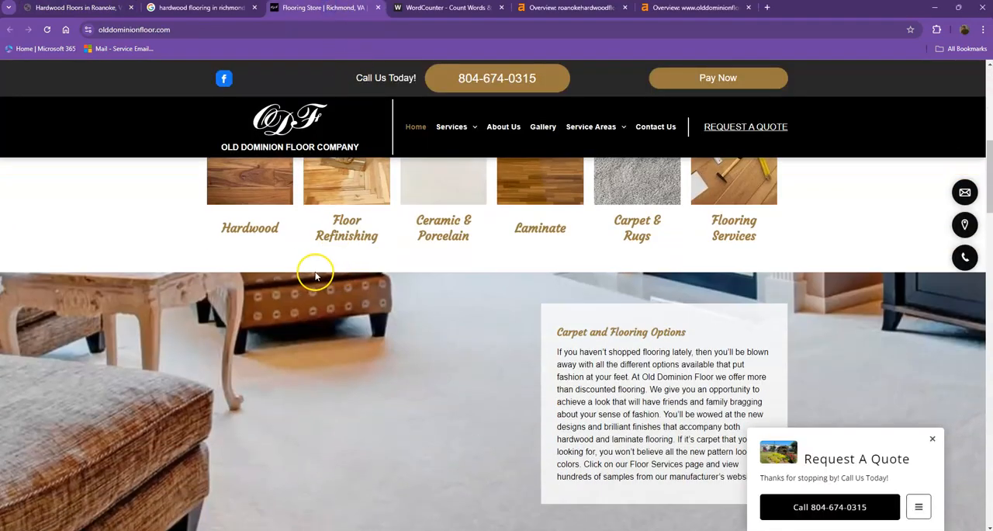
{"action": "scroll", "scroll_direction": "up", "scroll_amount": 3}
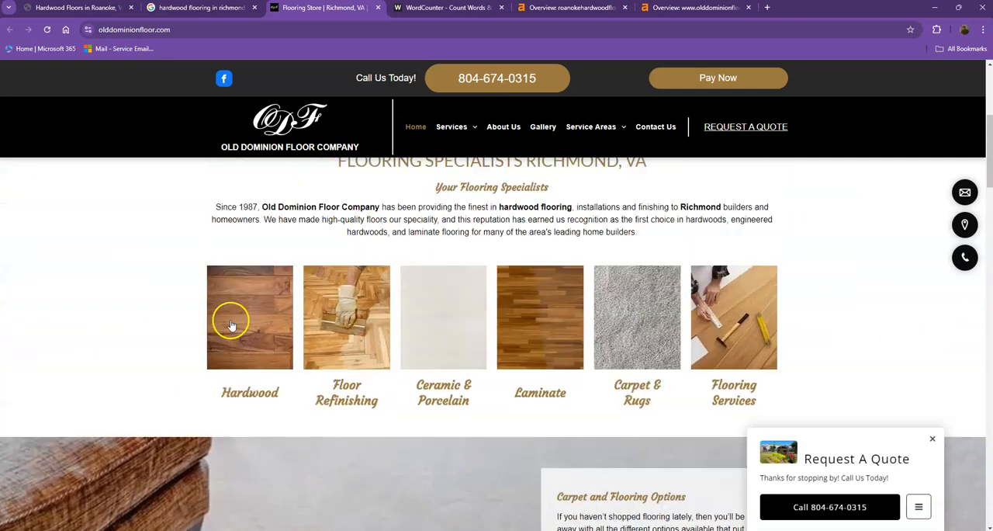
{"action": "scroll", "scroll_direction": "up", "scroll_amount": 3}
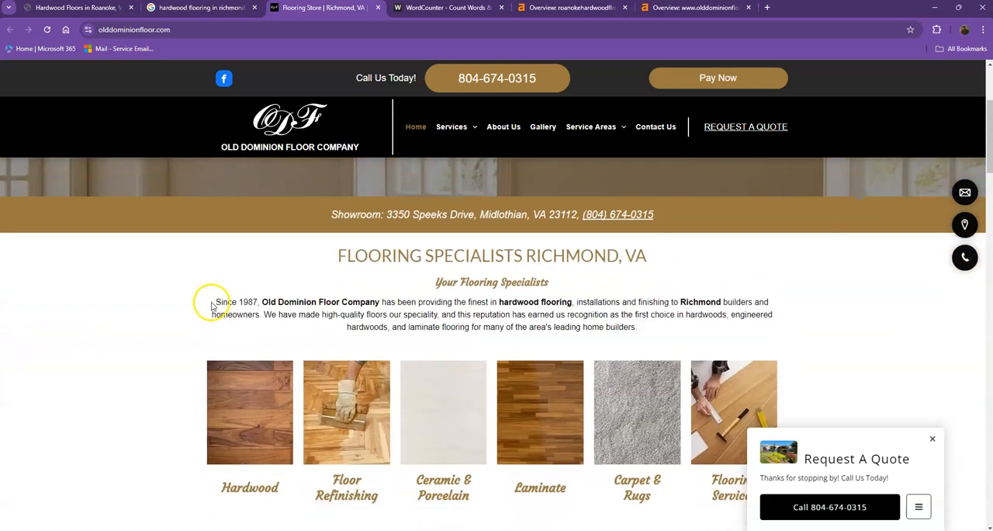
Step: Return to the Andy Le Hardwood Floor homepage and scroll down through its body text
{"action": "left_click", "coordinate": [73, 7]}
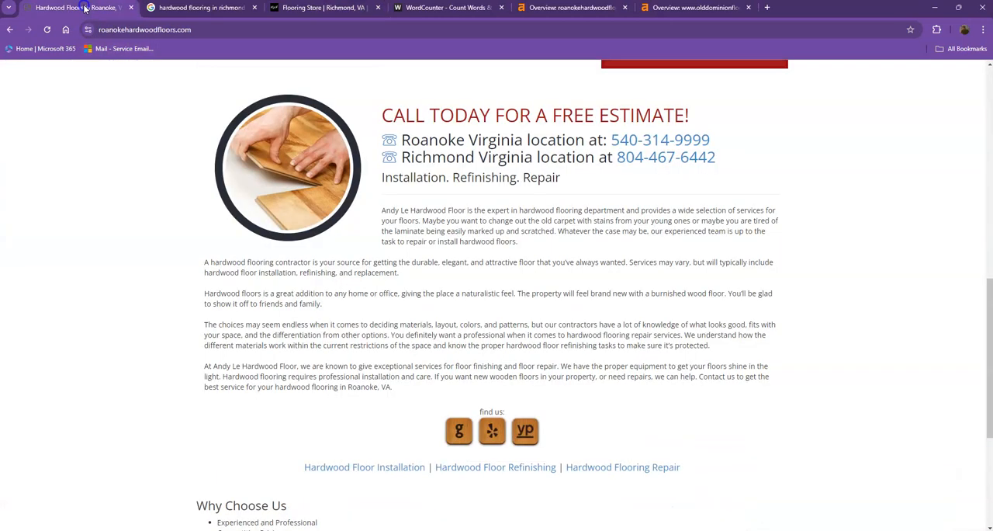
{"action": "scroll", "scroll_direction": "up", "scroll_amount": 3}
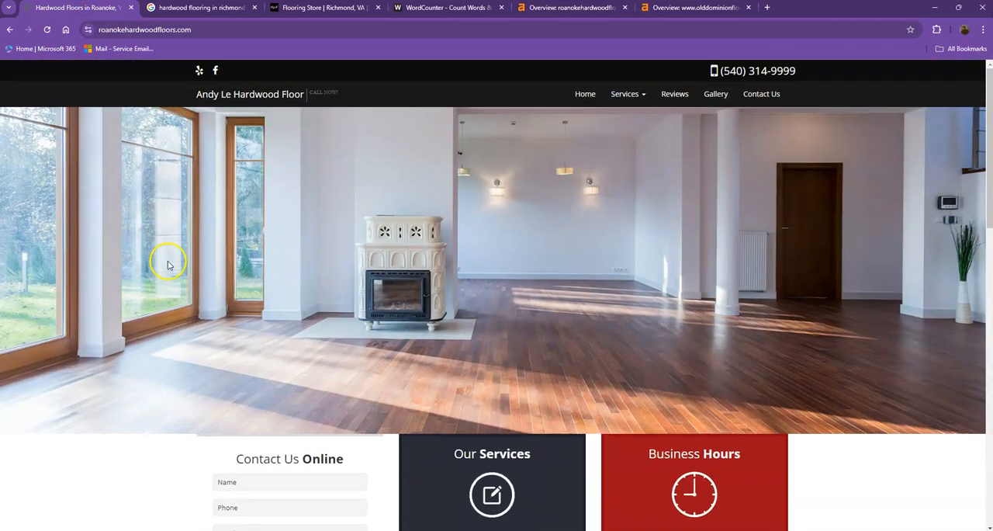
{"action": "mouse_move", "coordinate": [247, 128]}
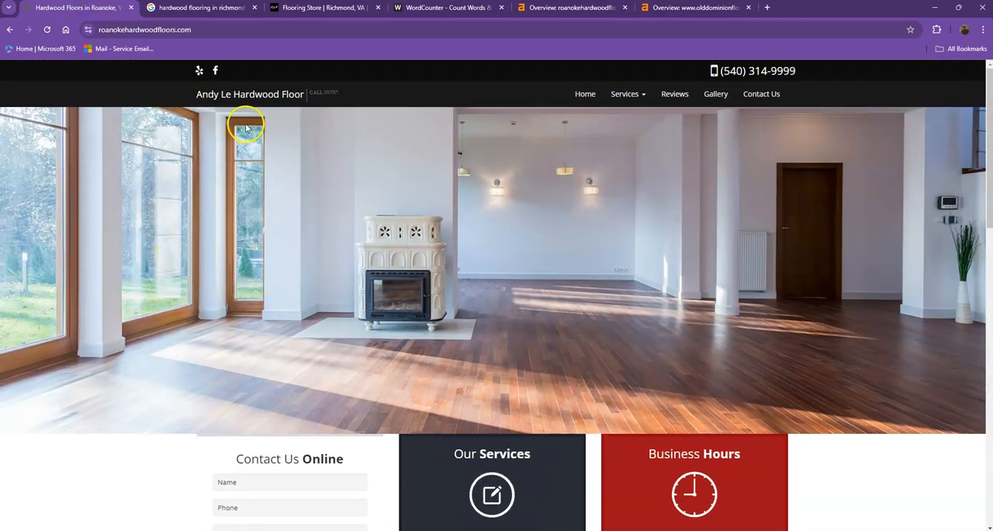
{"action": "scroll", "scroll_direction": "down", "scroll_amount": 3}
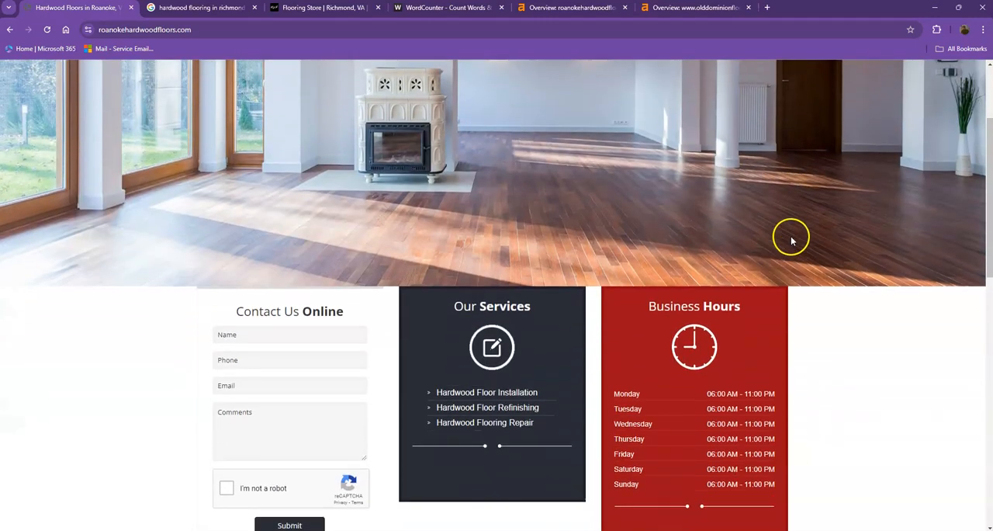
{"action": "scroll", "scroll_direction": "down", "scroll_amount": 3}
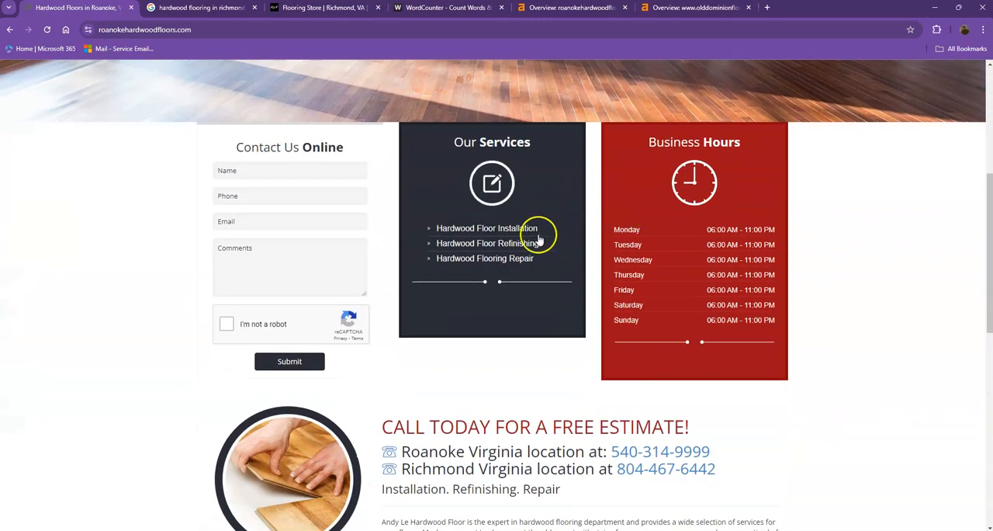
{"action": "scroll", "scroll_direction": "down", "scroll_amount": 3}
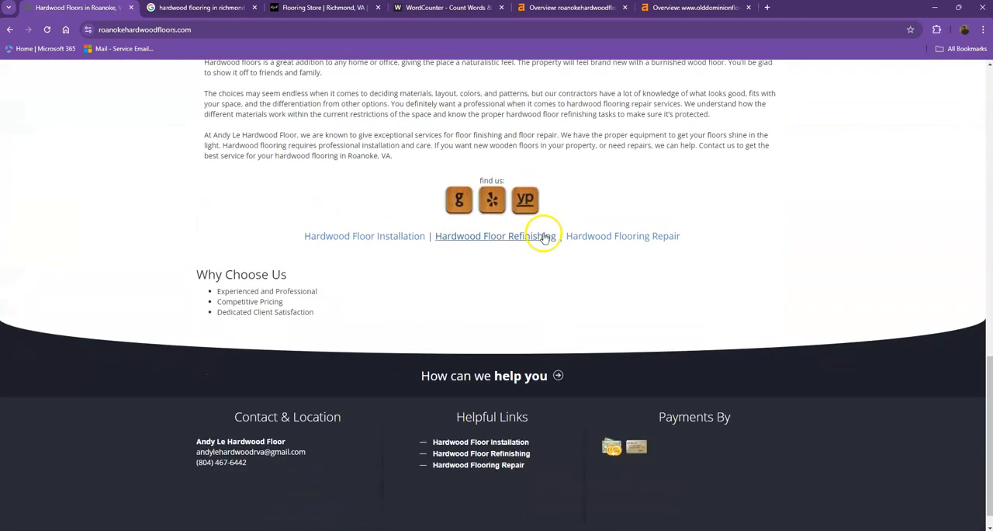
{"action": "scroll", "scroll_direction": "down", "scroll_amount": 3}
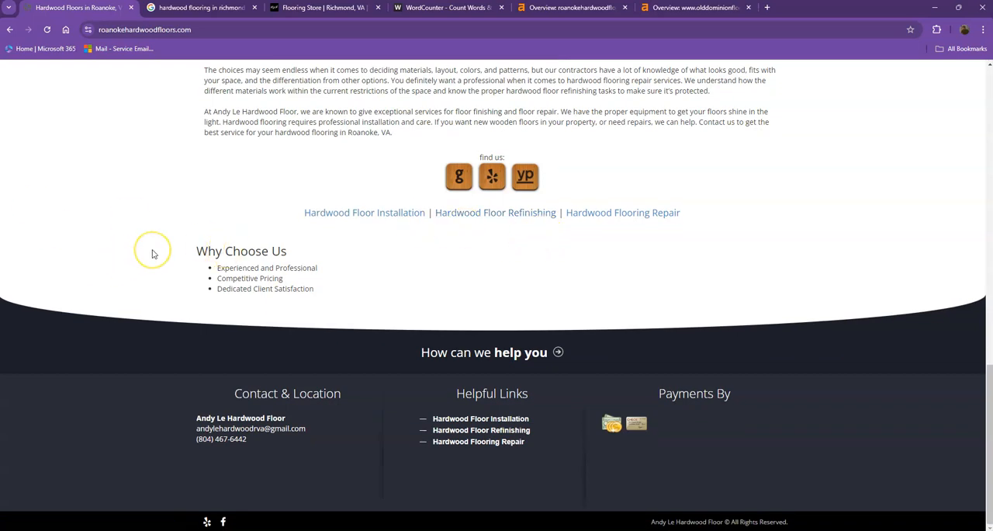
{"action": "mouse_move", "coordinate": [153, 253]}
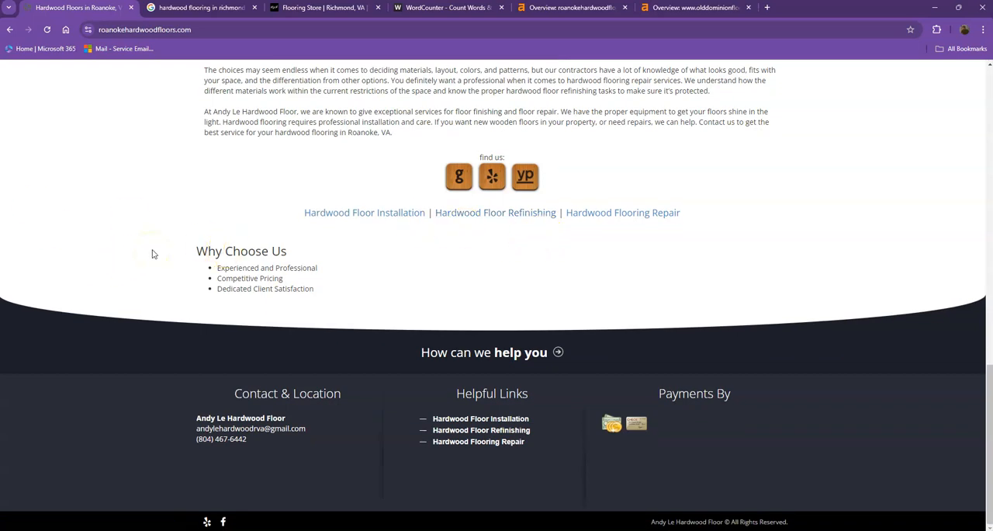
Step: Scroll back and forth over the contact form, services list, business hours and free-estimate section
{"action": "scroll", "scroll_direction": "up", "scroll_amount": 3}
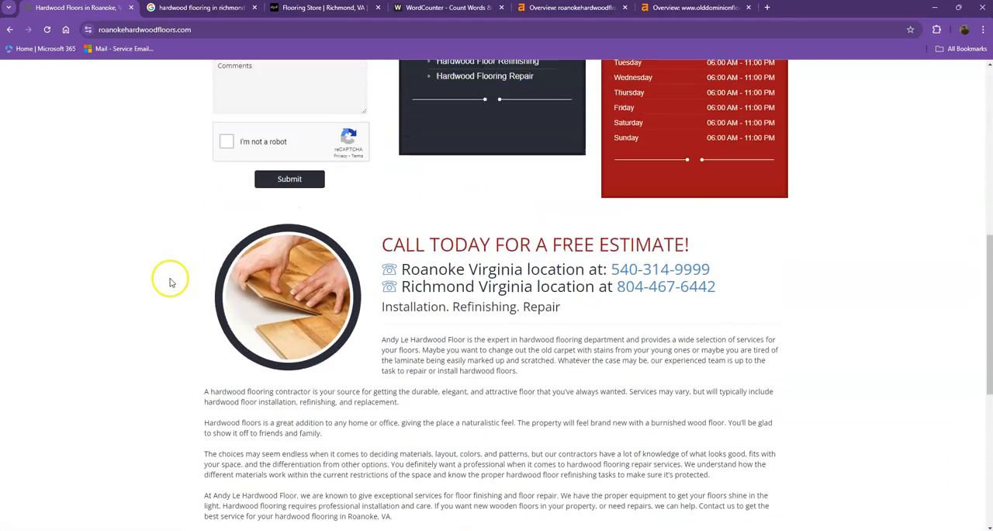
{"action": "scroll", "scroll_direction": "up", "scroll_amount": 3}
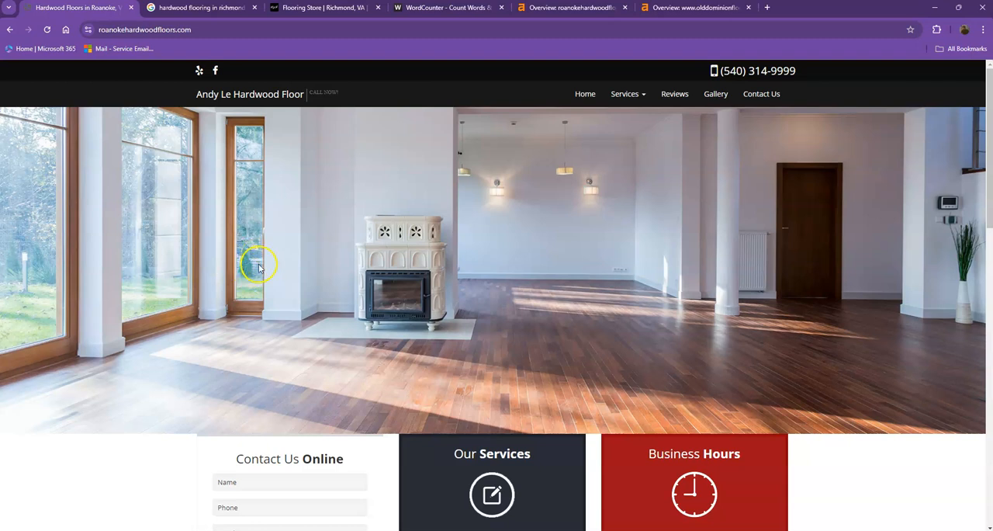
{"action": "scroll", "scroll_direction": "down", "scroll_amount": 3}
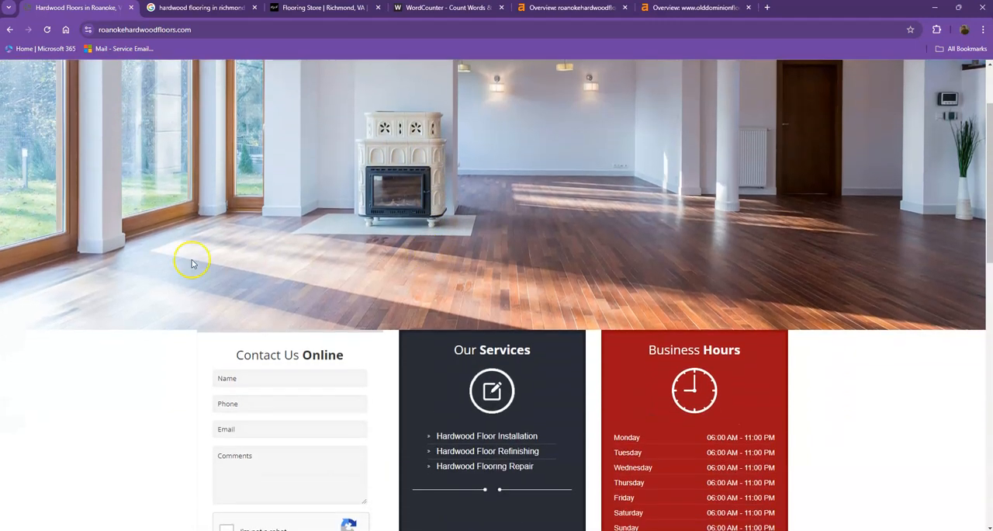
{"action": "scroll", "scroll_direction": "up", "scroll_amount": 3}
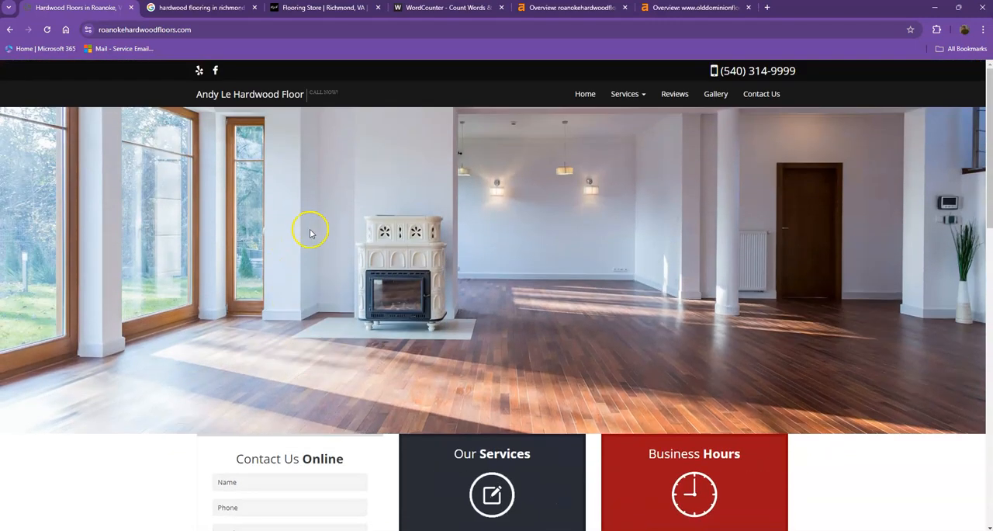
{"action": "scroll", "scroll_direction": "down", "scroll_amount": 3}
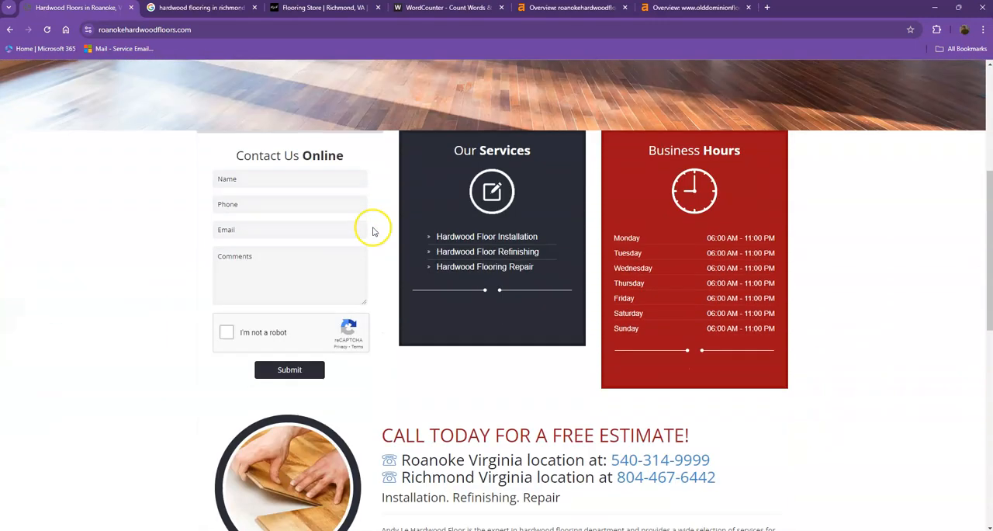
{"action": "scroll", "scroll_direction": "down", "scroll_amount": 3}
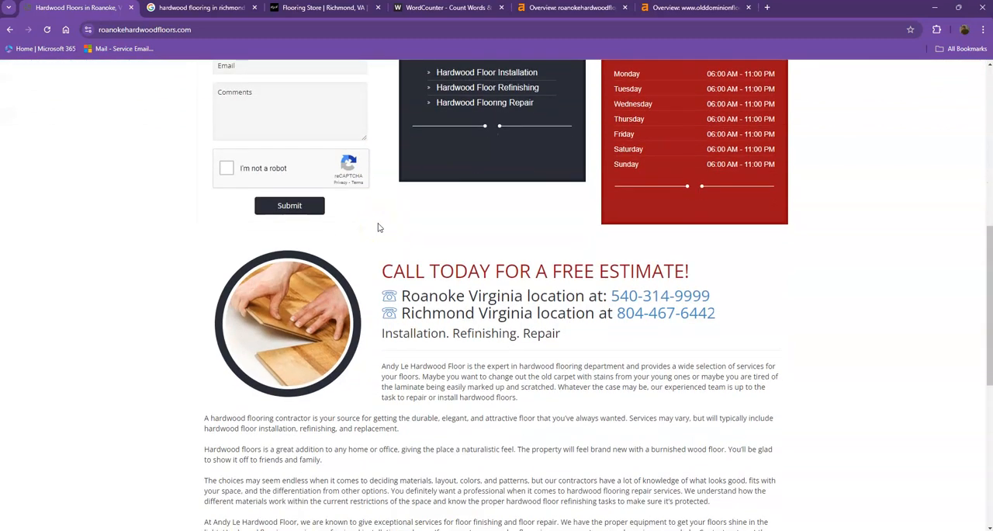
{"action": "mouse_move", "coordinate": [388, 225]}
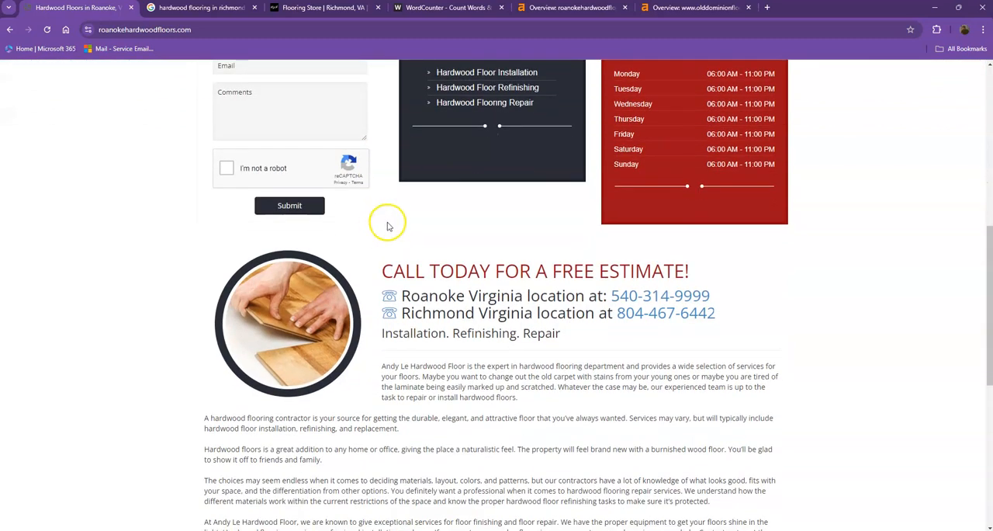
{"action": "scroll", "scroll_direction": "up", "scroll_amount": 3}
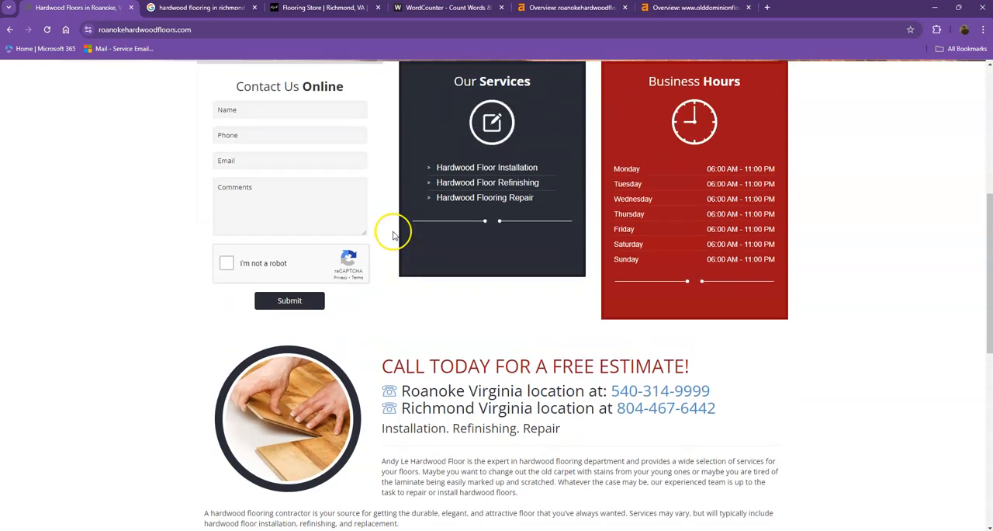
{"action": "scroll", "scroll_direction": "up", "scroll_amount": 3}
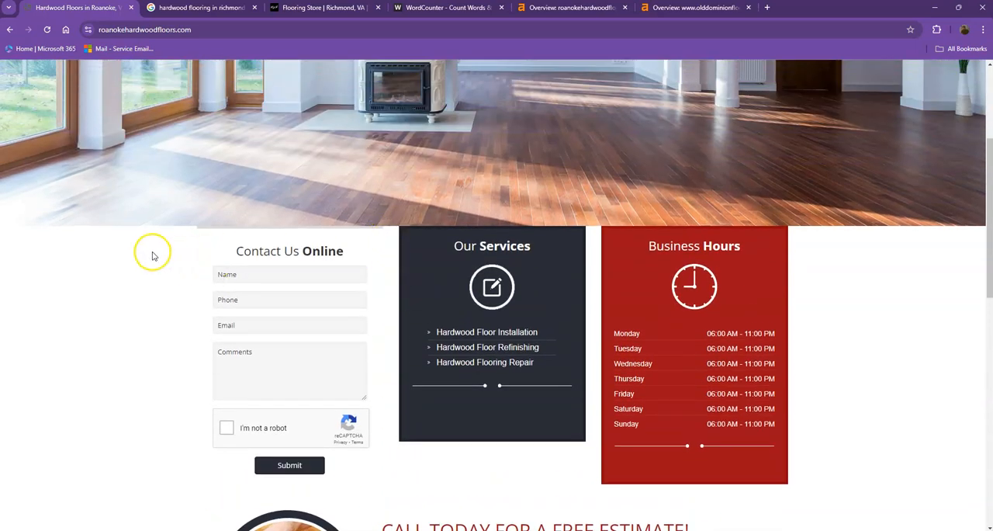
Step: Count the Andy Le homepage text in WordCounter (442 words, 2,693 characters), then return to the site
{"action": "left_click", "coordinate": [449, 8]}
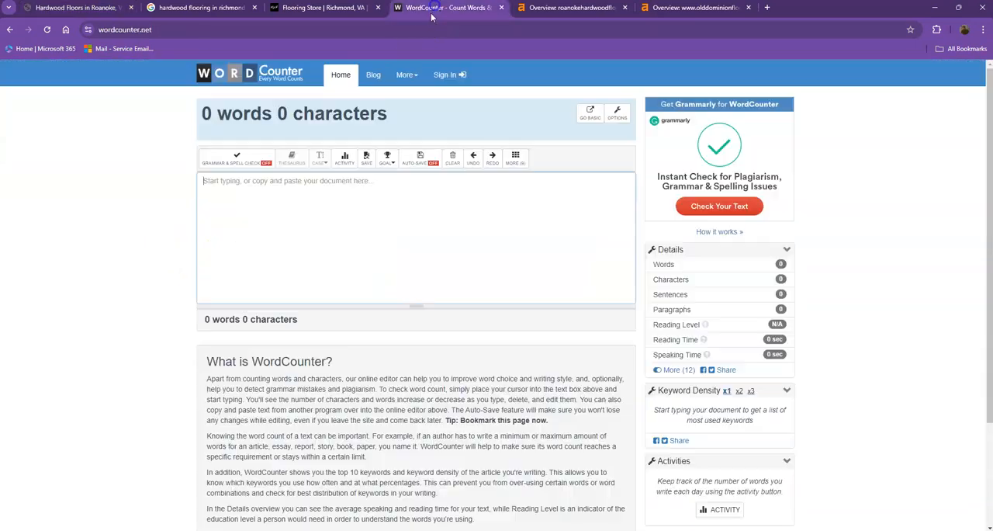
{"action": "left_click", "coordinate": [415, 232]}
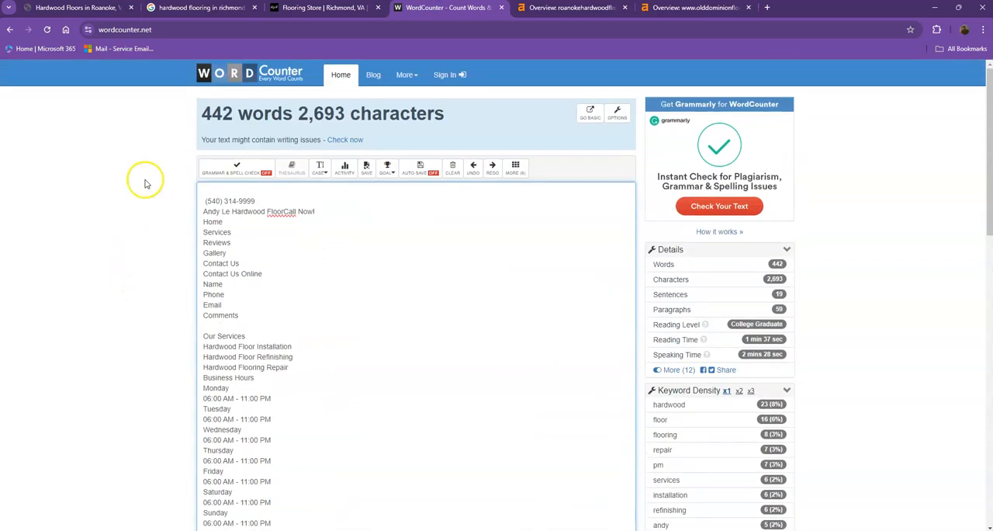
{"action": "mouse_move", "coordinate": [189, 141]}
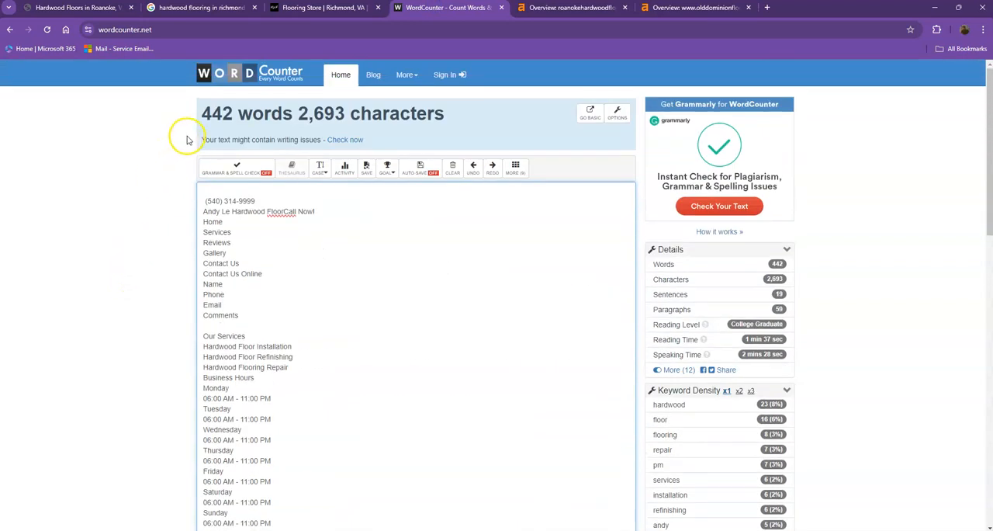
{"action": "mouse_move", "coordinate": [192, 154]}
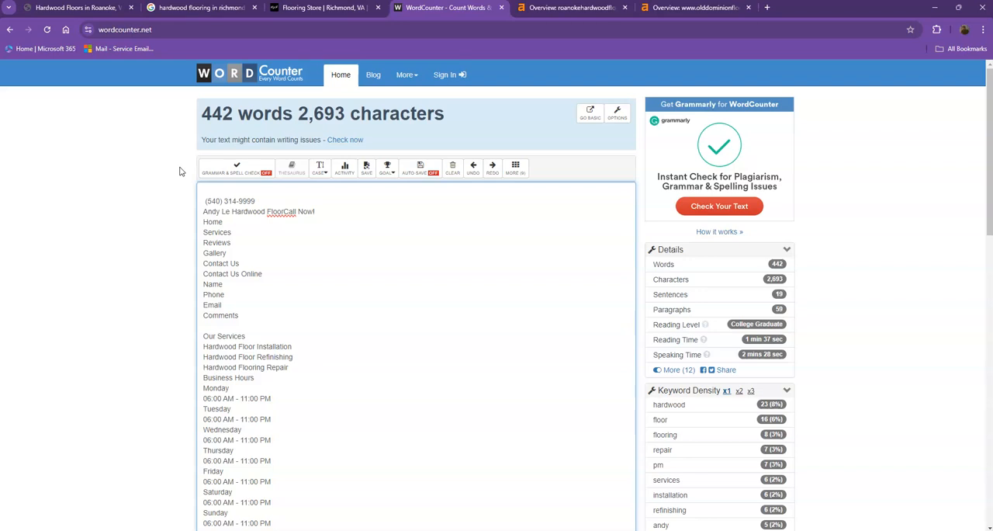
{"action": "mouse_move", "coordinate": [190, 142]}
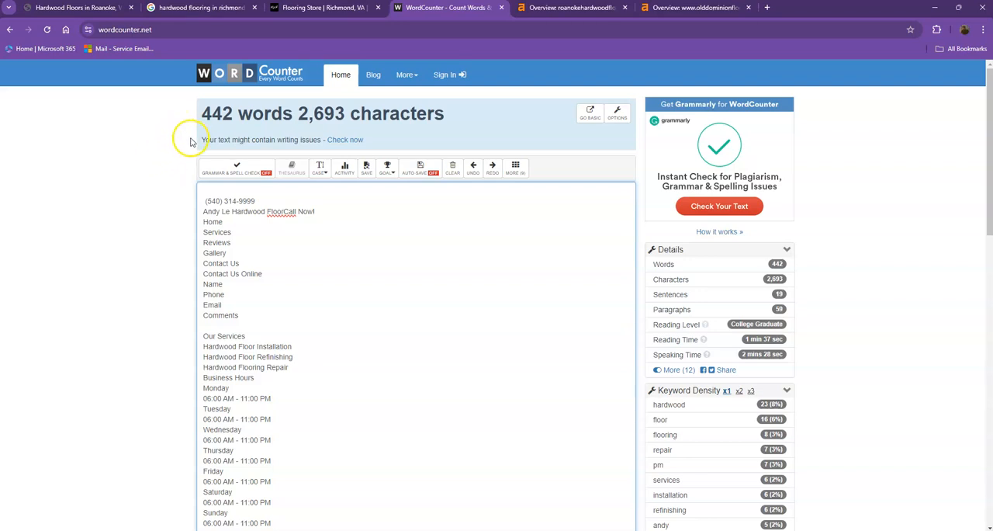
{"action": "scroll", "scroll_direction": "down", "scroll_amount": 3}
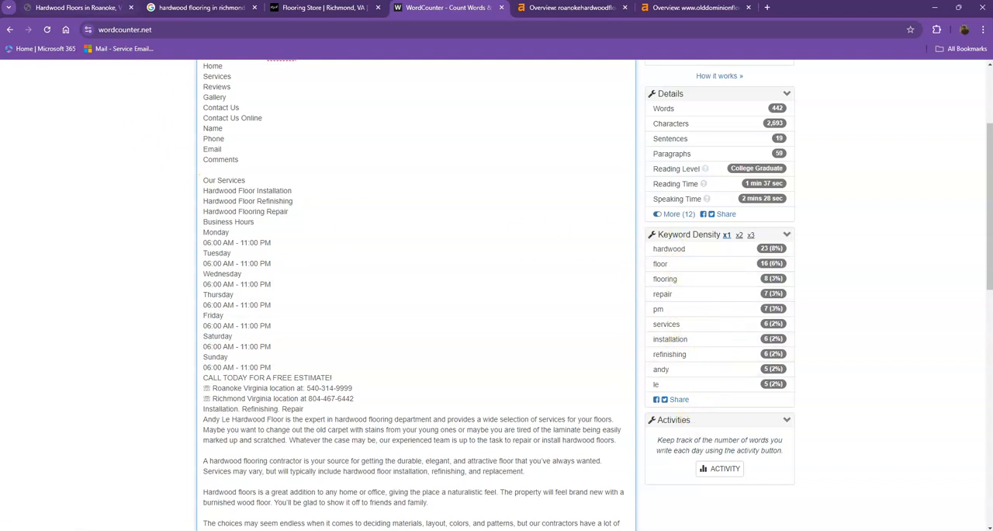
{"action": "left_click", "coordinate": [74, 7]}
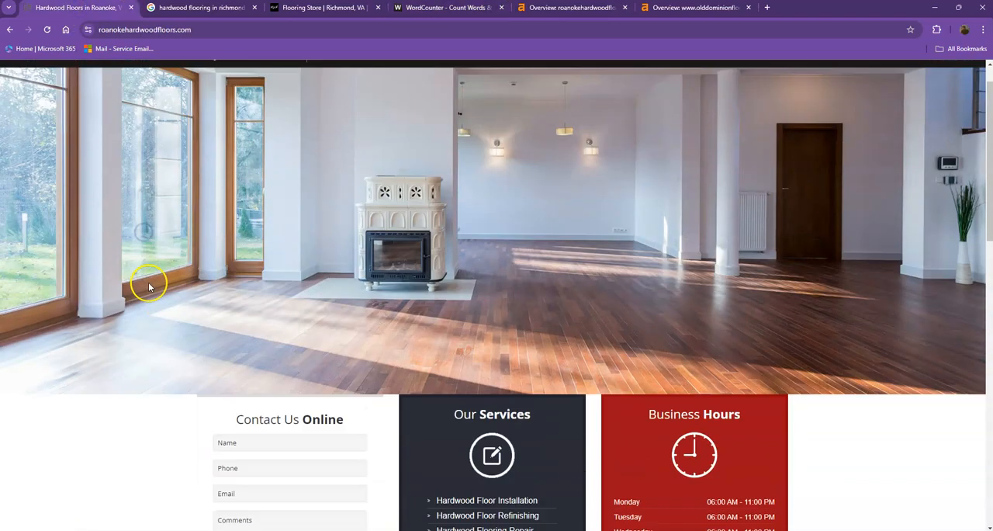
{"action": "scroll", "scroll_direction": "up", "scroll_amount": 3}
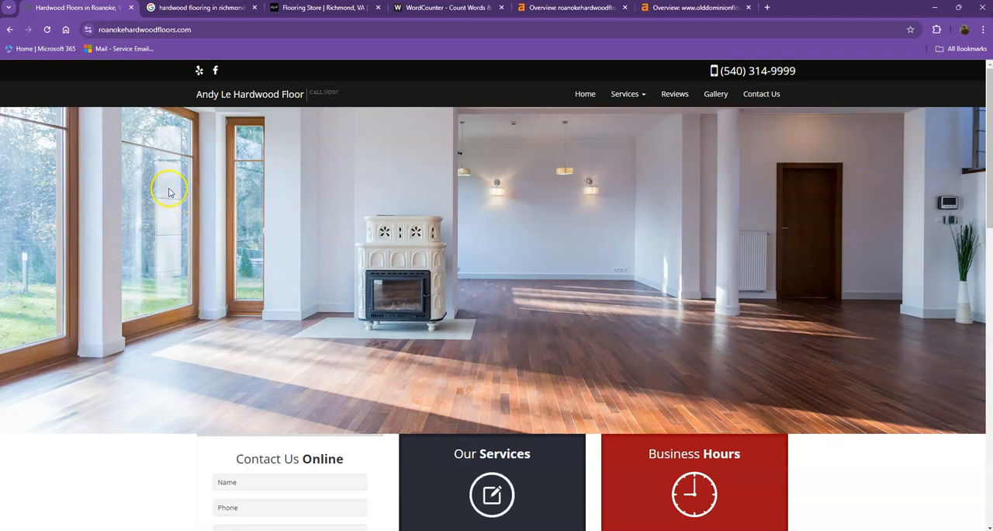
Step: Review the 'hardwood flooring in richmond va' Places listings: Southern Hardwood, Flooring RVA, Floor & Decor
{"action": "left_click", "coordinate": [200, 7]}
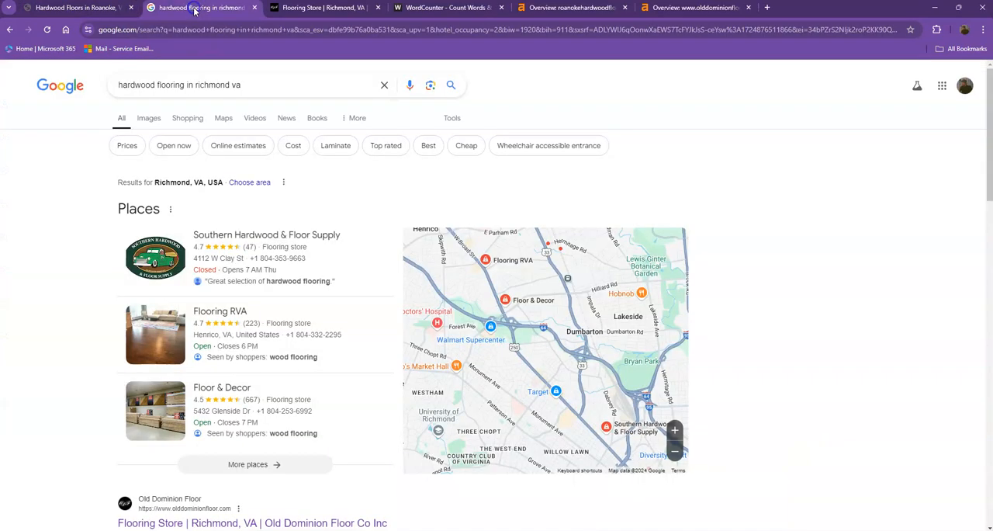
{"action": "mouse_move", "coordinate": [94, 120]}
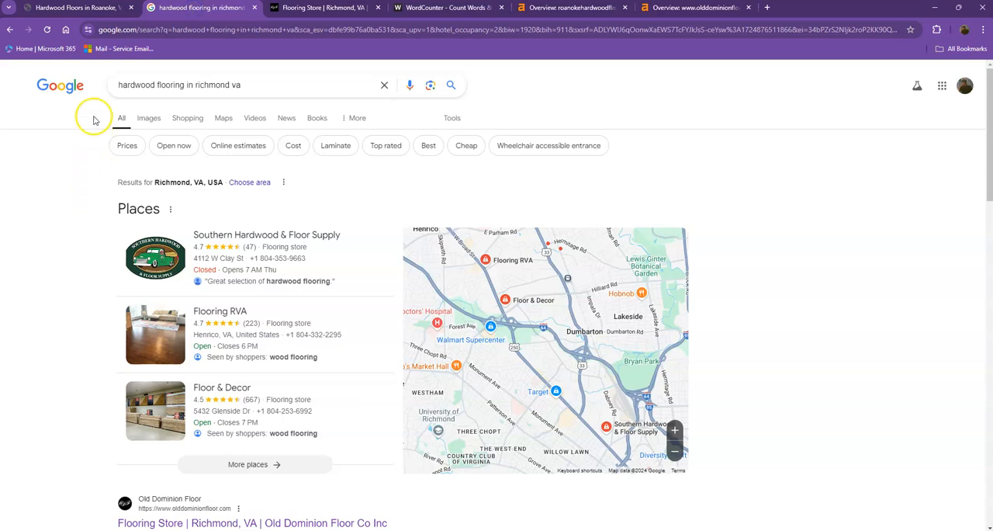
{"action": "mouse_move", "coordinate": [109, 99]}
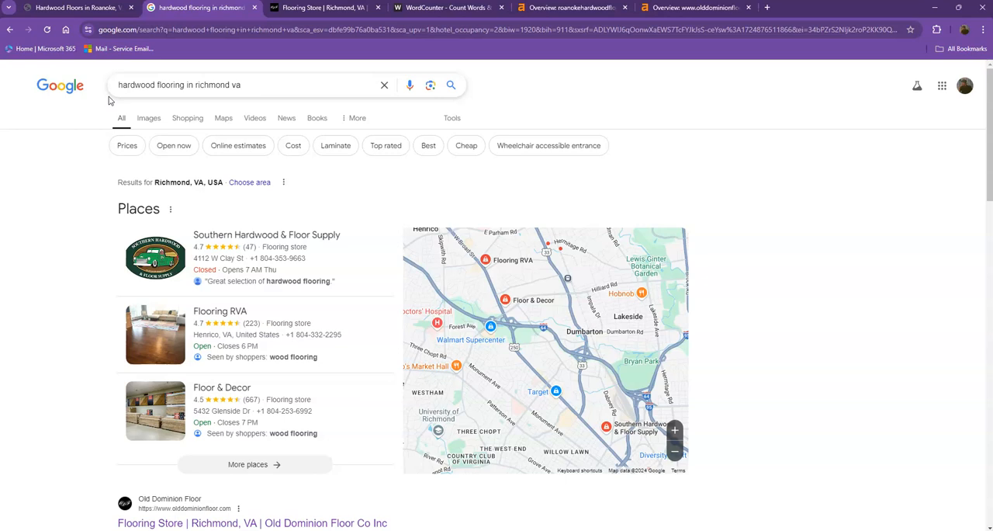
{"action": "mouse_move", "coordinate": [77, 207]}
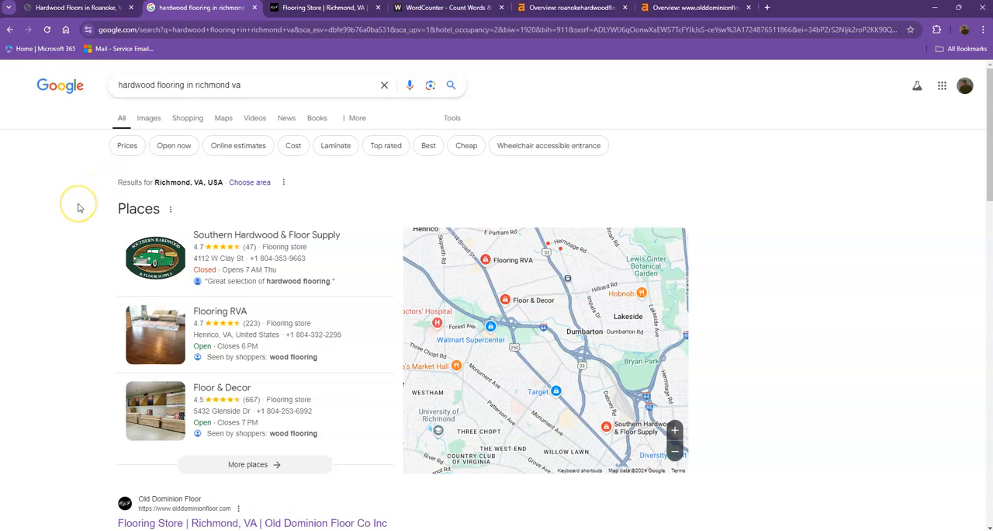
{"action": "mouse_move", "coordinate": [78, 205]}
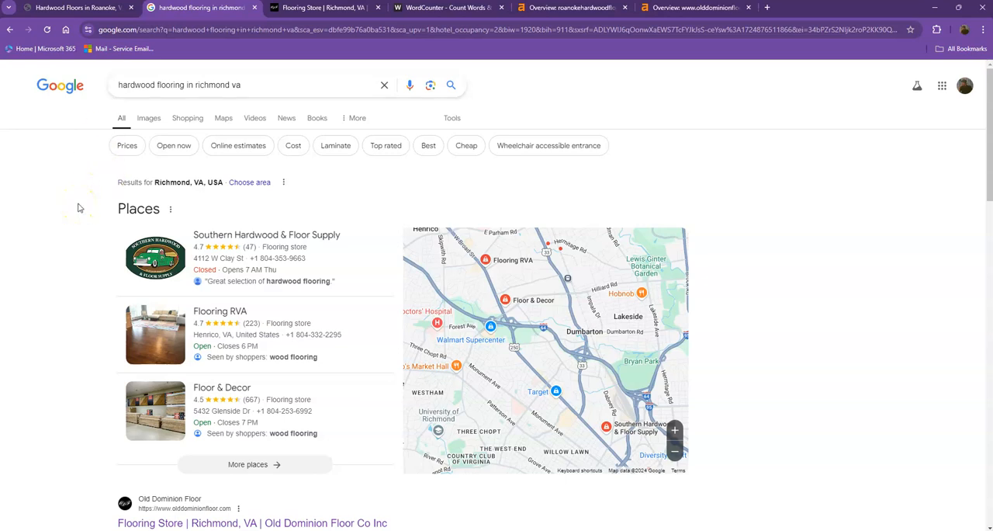
{"action": "scroll", "scroll_direction": "down", "scroll_amount": 3}
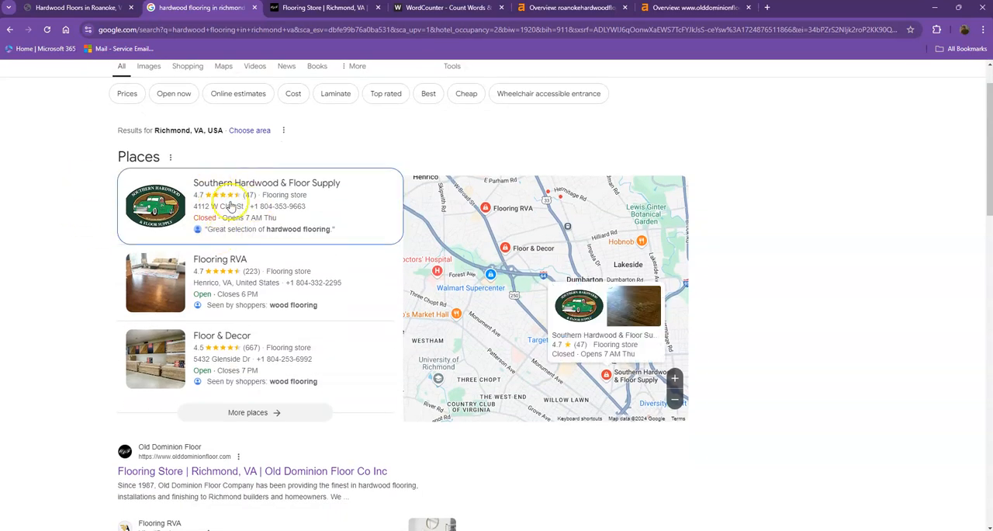
{"action": "left_click", "coordinate": [256, 281]}
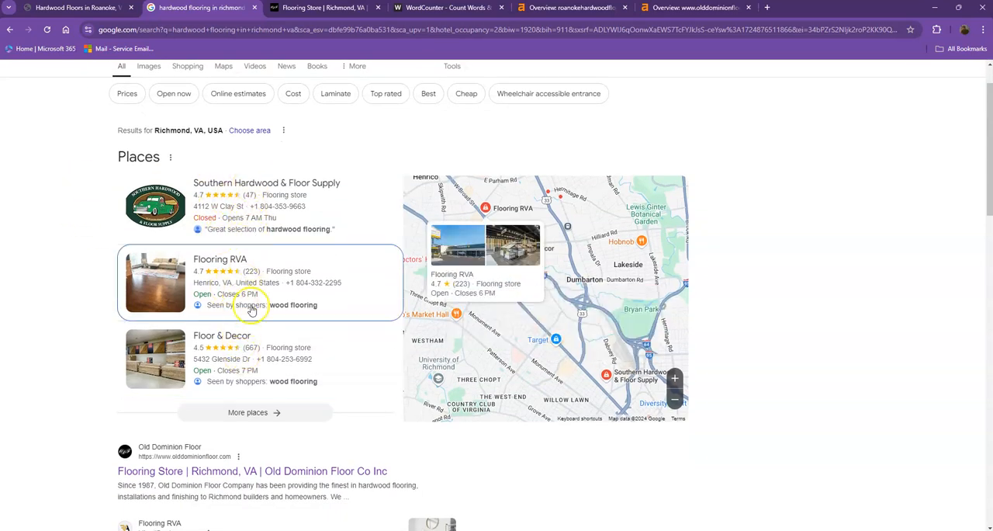
{"action": "left_click", "coordinate": [266, 206]}
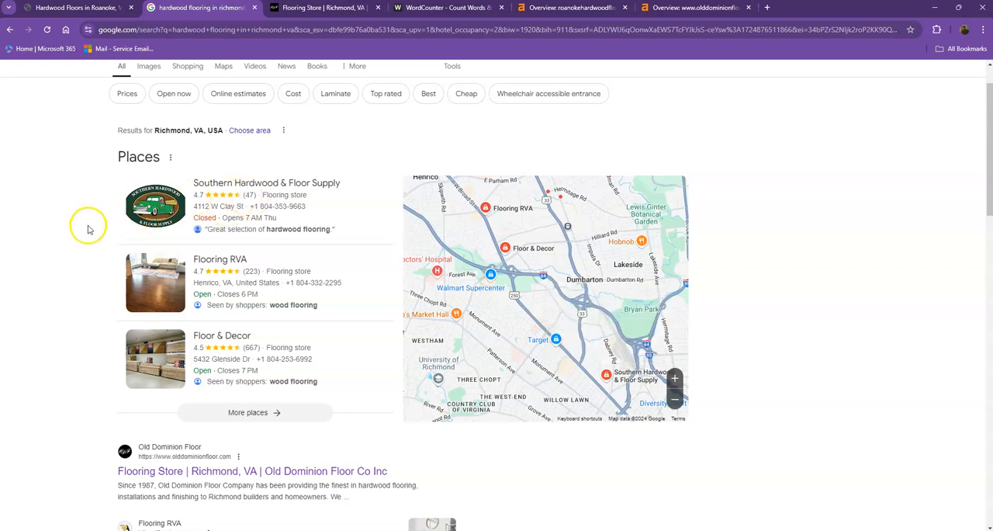
{"action": "scroll", "scroll_direction": "down", "scroll_amount": 3}
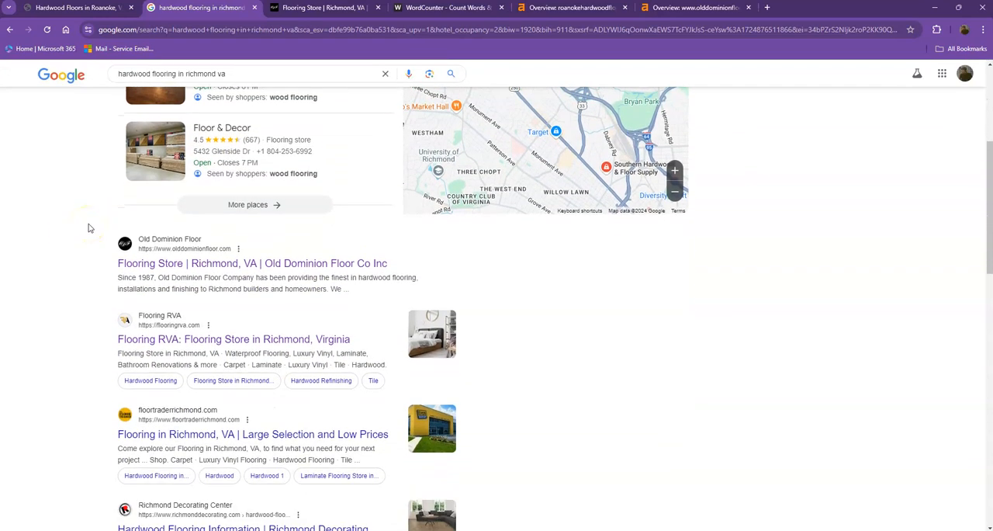
{"action": "scroll", "scroll_direction": "down", "scroll_amount": 3}
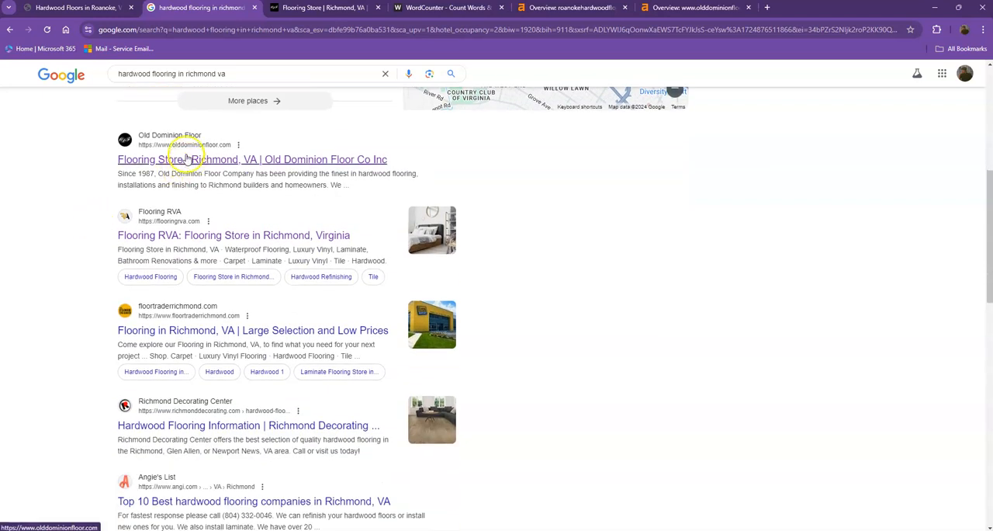
{"action": "scroll", "scroll_direction": "down", "scroll_amount": 3}
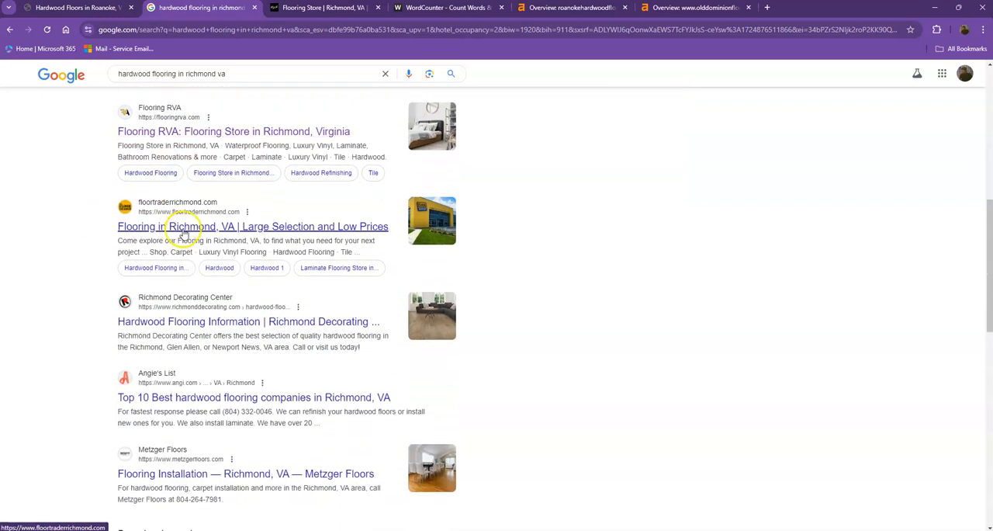
{"action": "scroll", "scroll_direction": "down", "scroll_amount": 3}
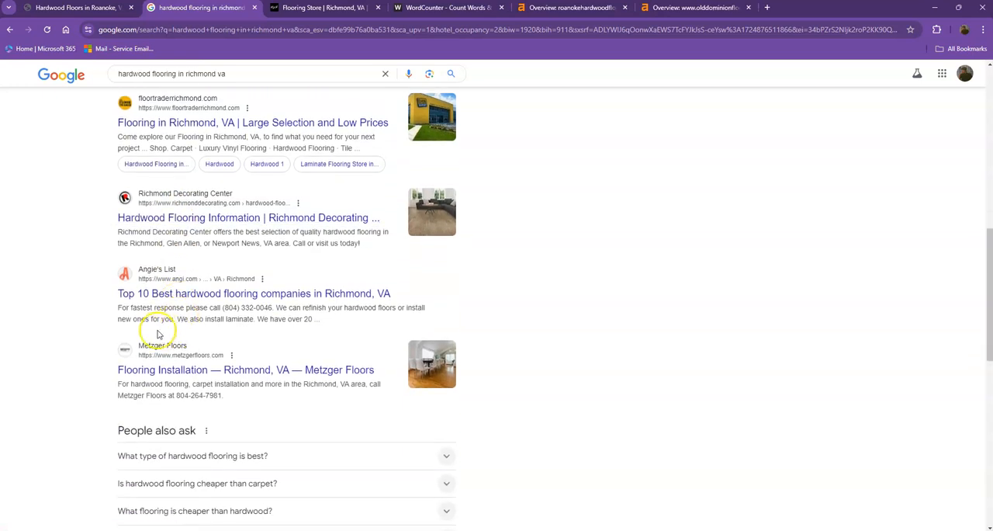
{"action": "scroll", "scroll_direction": "down", "scroll_amount": 3}
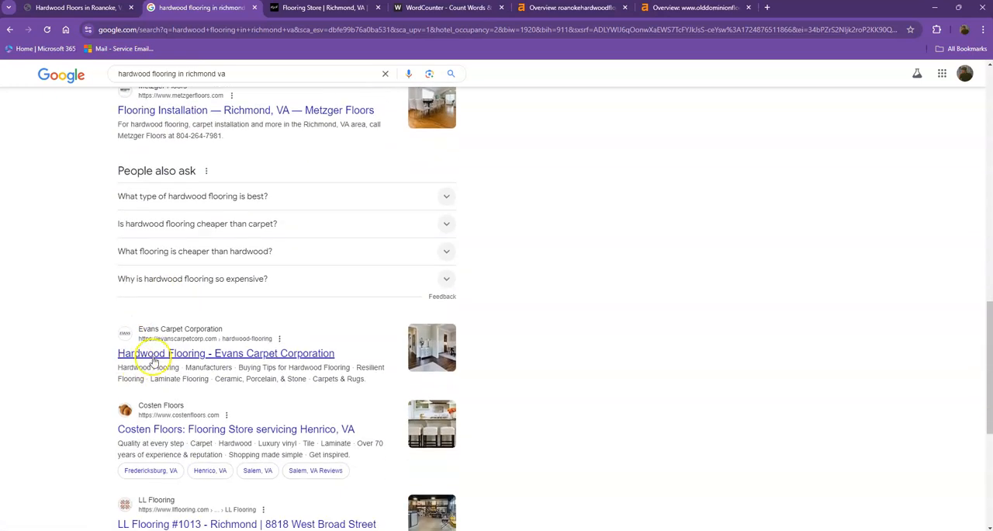
{"action": "mouse_move", "coordinate": [110, 430]}
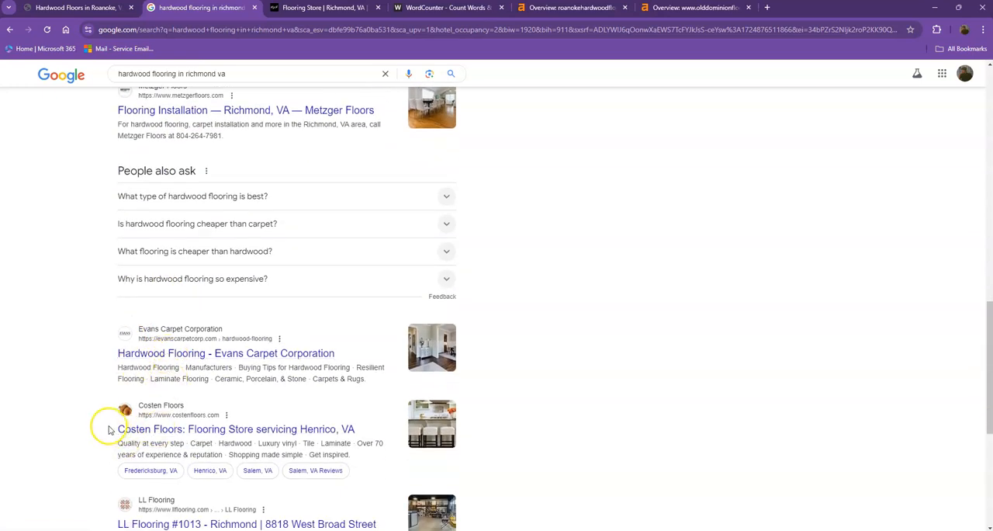
{"action": "scroll", "scroll_direction": "up", "scroll_amount": 3}
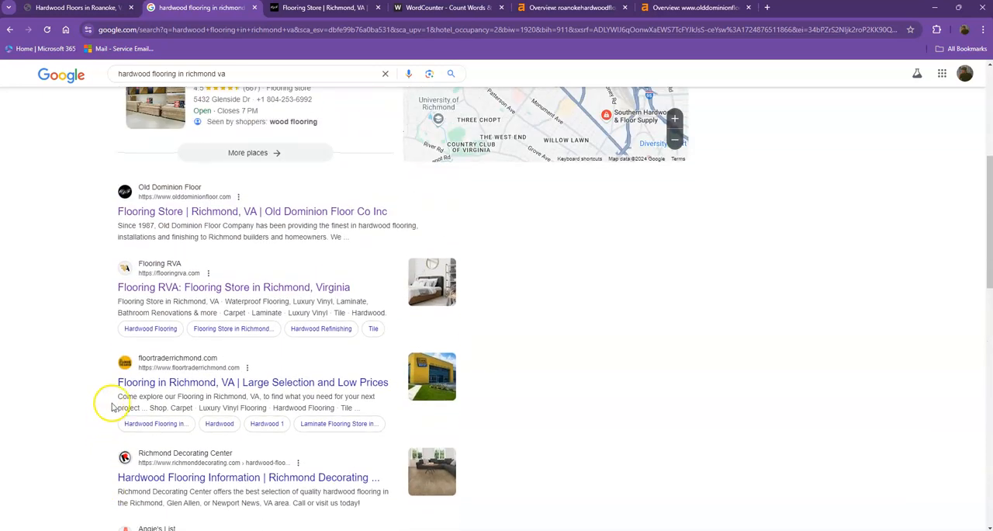
{"action": "mouse_move", "coordinate": [191, 211]}
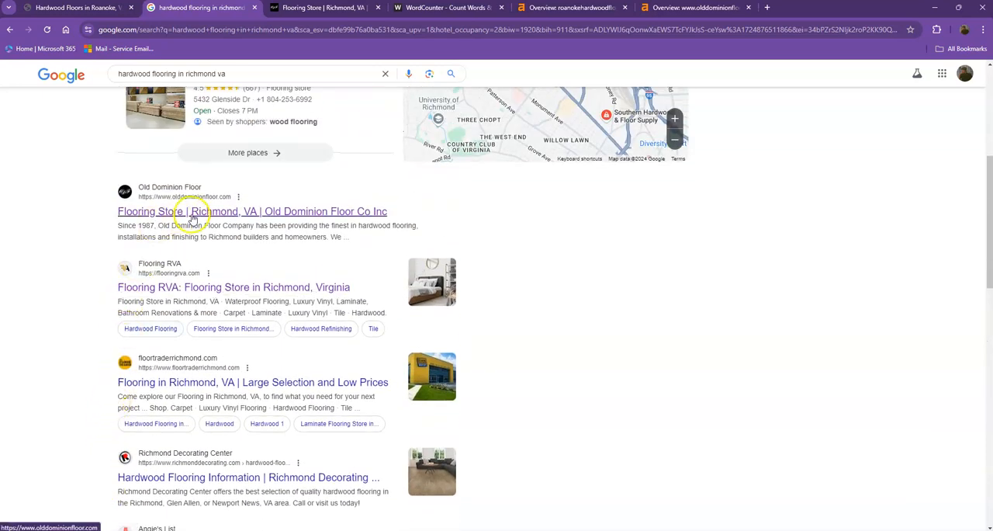
Step: Open olddominionfloor.com and scroll past services, brands and testimonials to the footer and map
{"action": "left_click", "coordinate": [251, 211]}
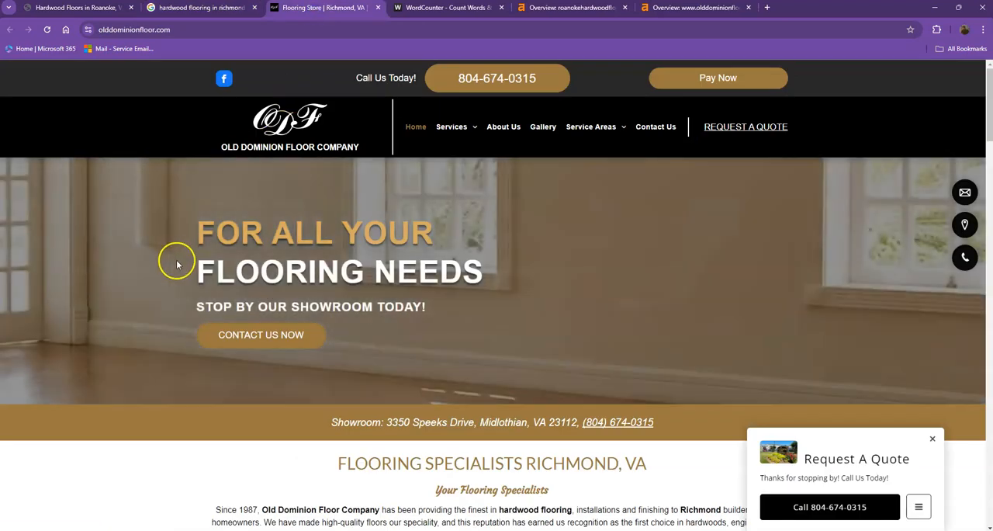
{"action": "mouse_move", "coordinate": [221, 229]}
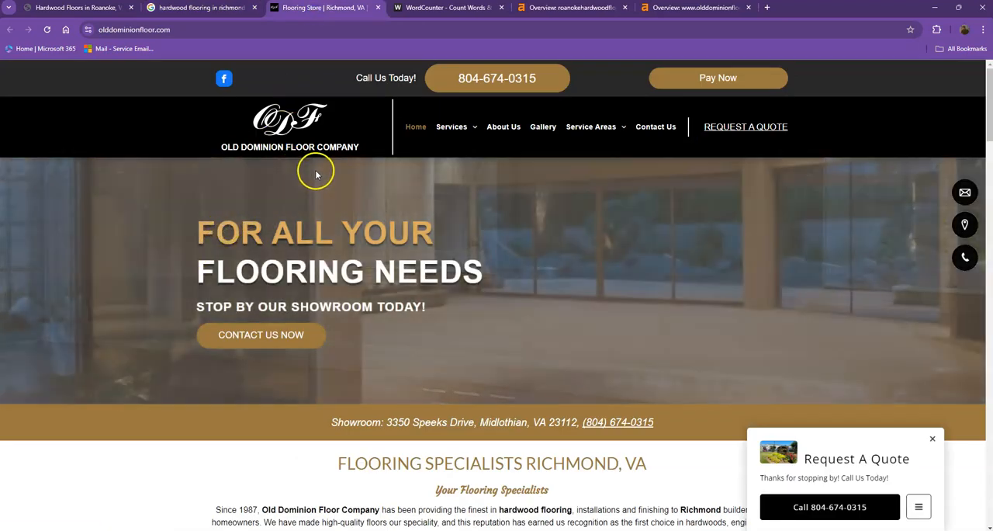
{"action": "scroll", "scroll_direction": "down", "scroll_amount": 3}
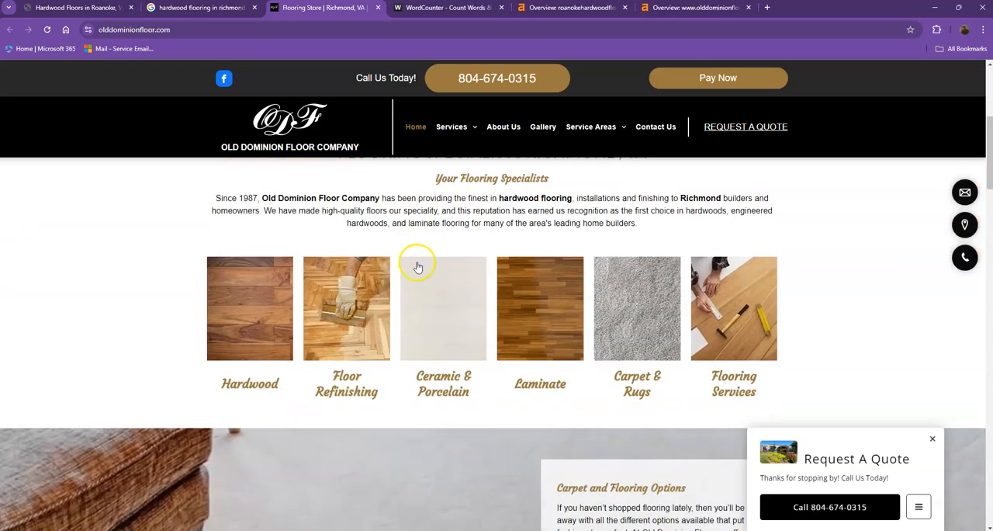
{"action": "scroll", "scroll_direction": "down", "scroll_amount": 3}
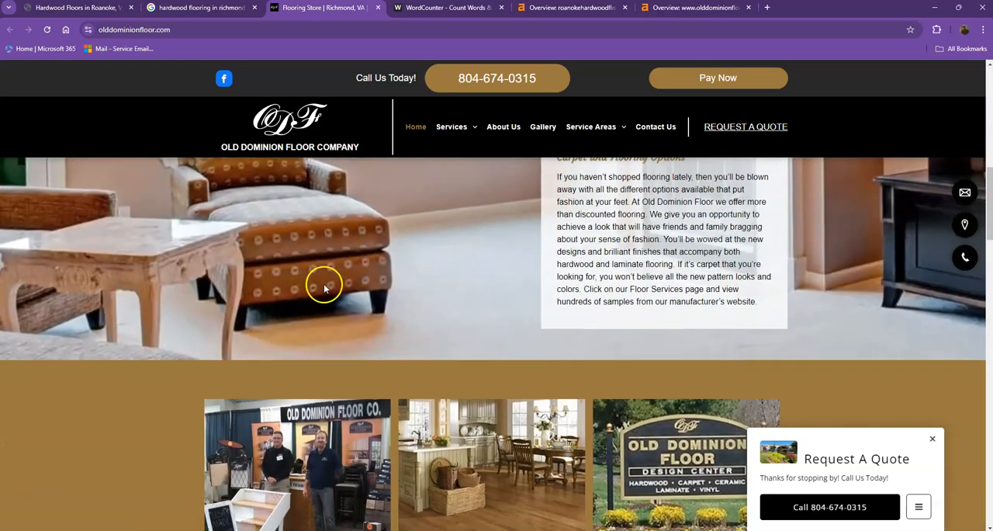
{"action": "scroll", "scroll_direction": "down", "scroll_amount": 3}
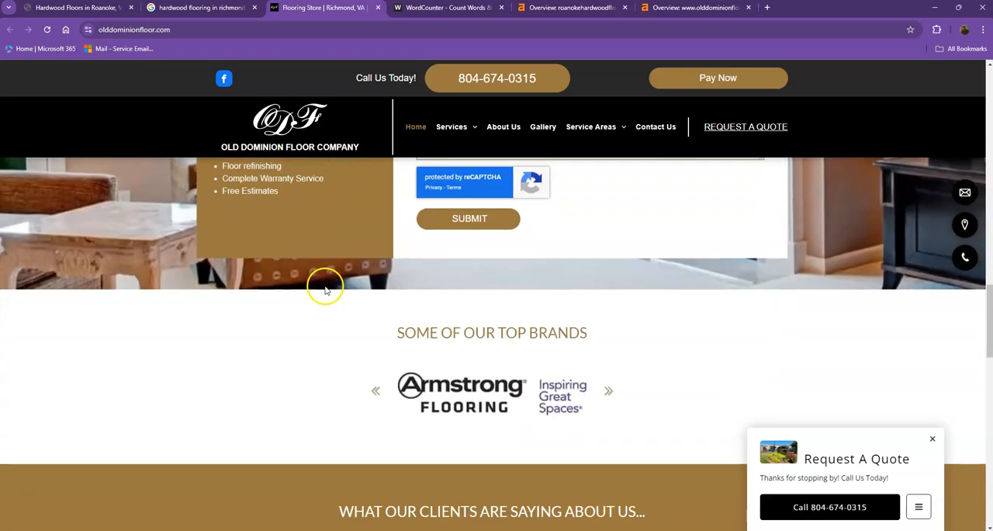
{"action": "scroll", "scroll_direction": "down", "scroll_amount": 3}
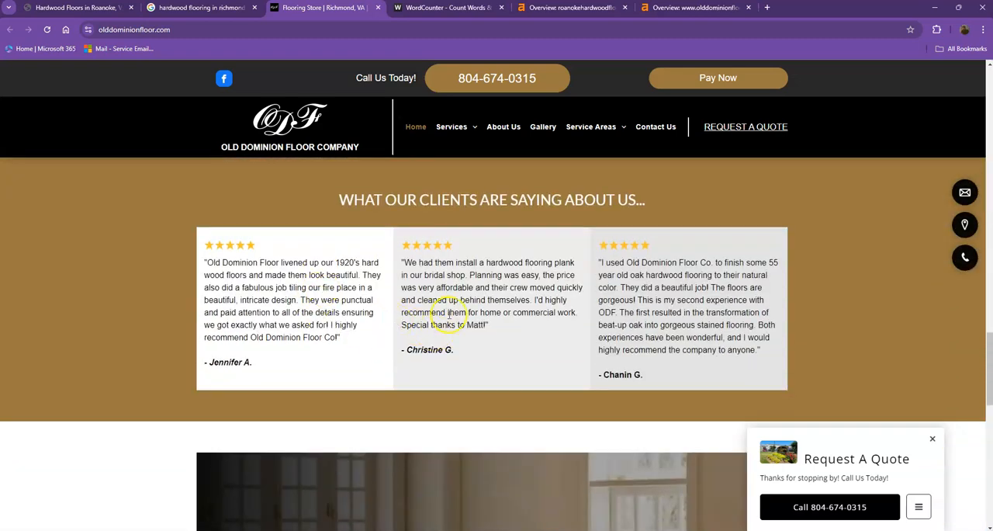
{"action": "scroll", "scroll_direction": "down", "scroll_amount": 3}
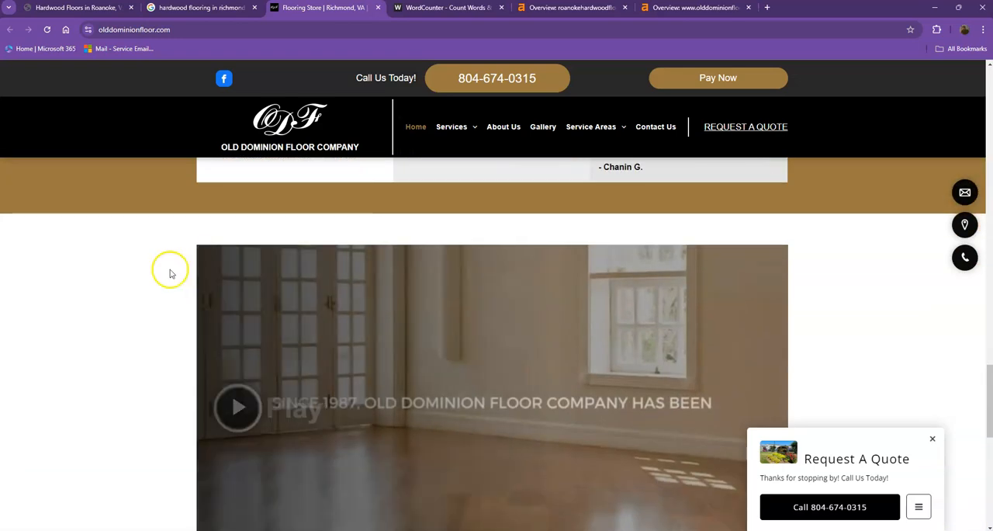
{"action": "scroll", "scroll_direction": "down", "scroll_amount": 3}
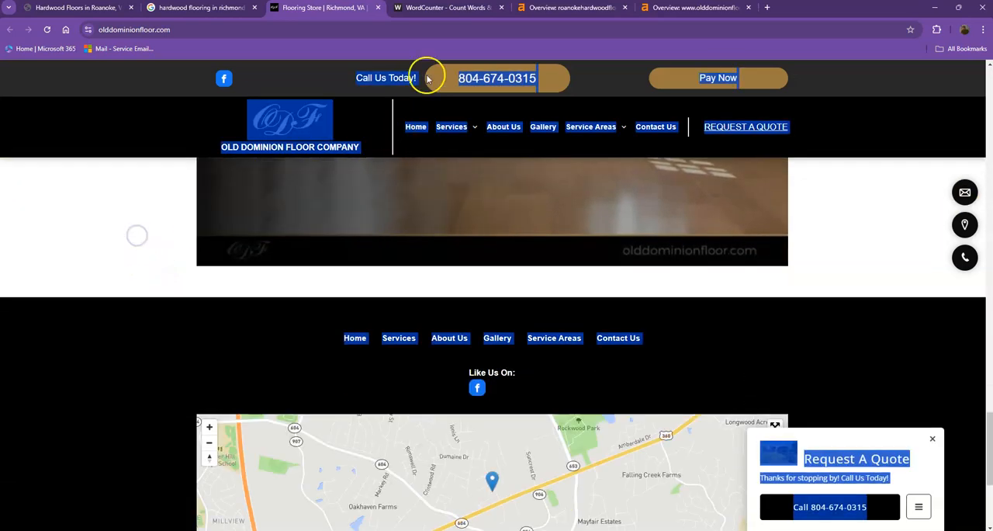
Step: Paste the Old Dominion Floor text into WordCounter: 605 words, 3,731 characters
{"action": "left_click", "coordinate": [449, 7]}
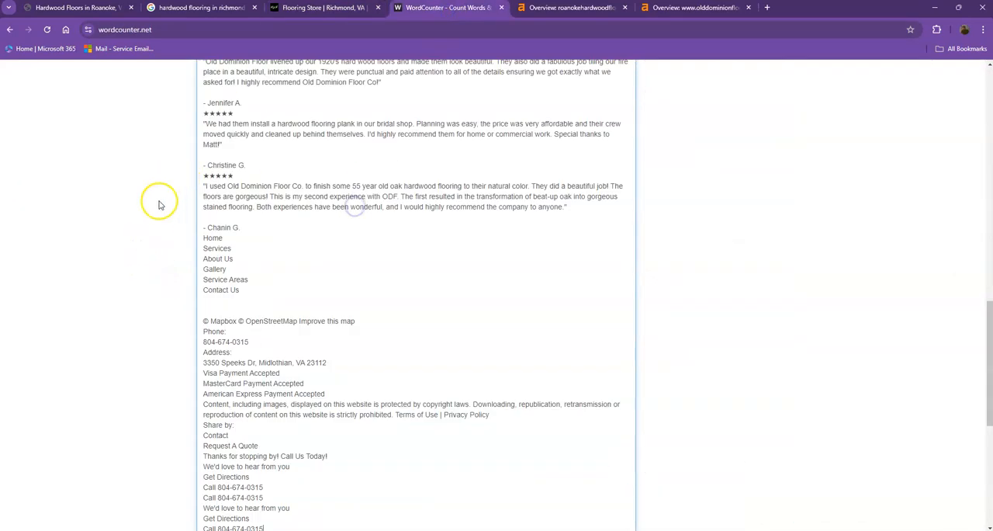
{"action": "scroll", "scroll_direction": "up", "scroll_amount": 3}
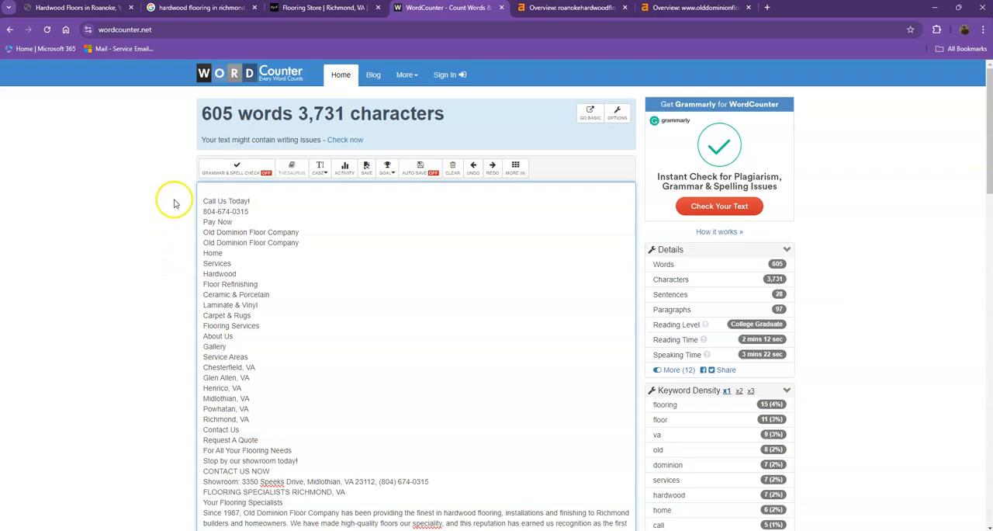
{"action": "mouse_move", "coordinate": [243, 132]}
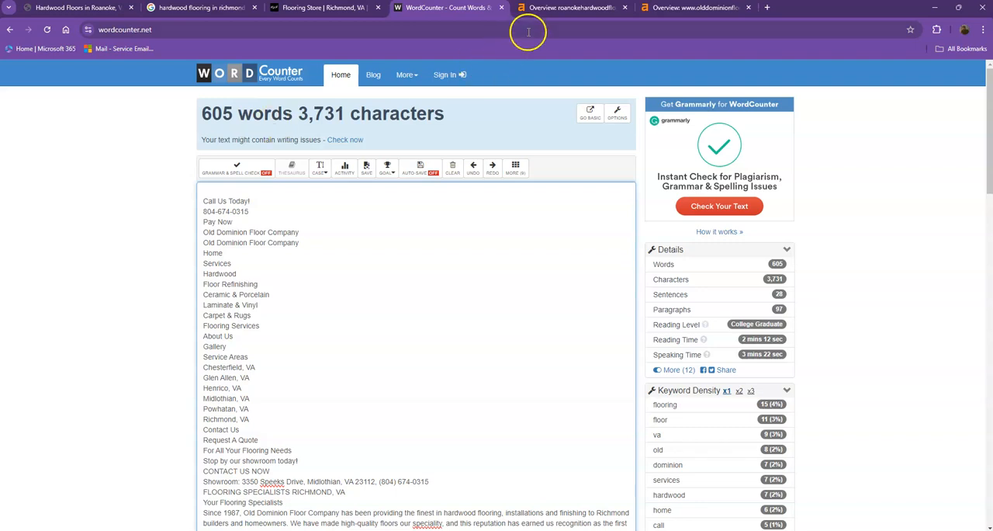
{"action": "mouse_move", "coordinate": [571, 7]}
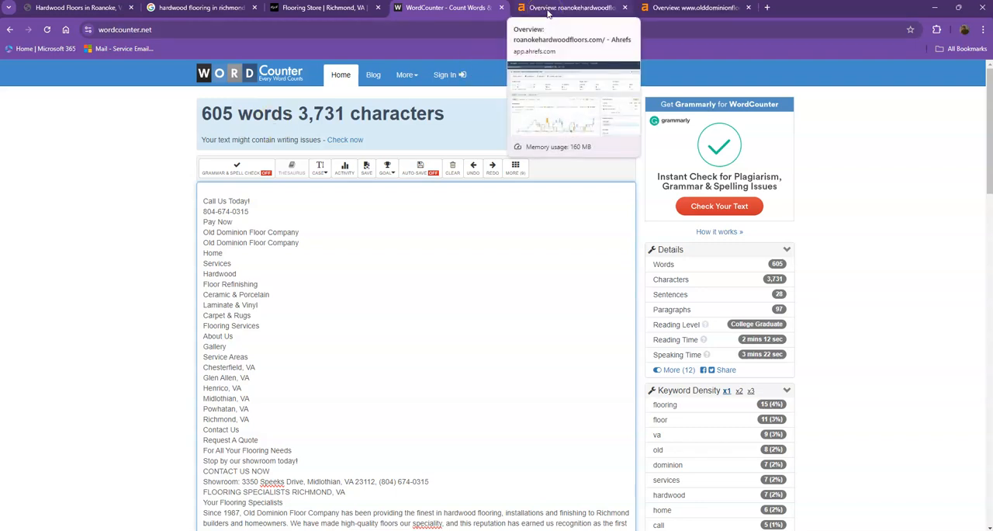
Step: Review roanokehardwoodfloors.com in Ahrefs: DR 0, 16 backlinks, 6 referring domains, 34 keywords
{"action": "left_click", "coordinate": [570, 7]}
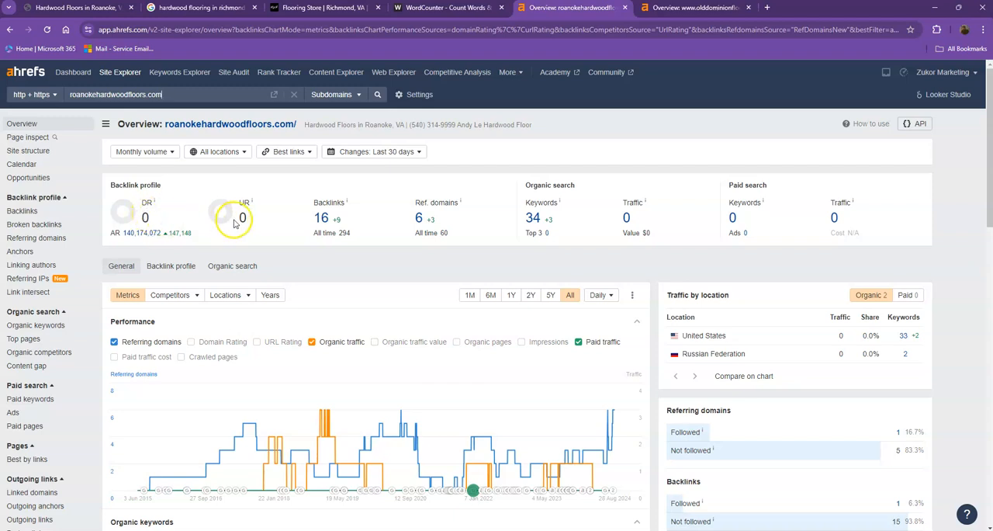
{"action": "mouse_move", "coordinate": [263, 223]}
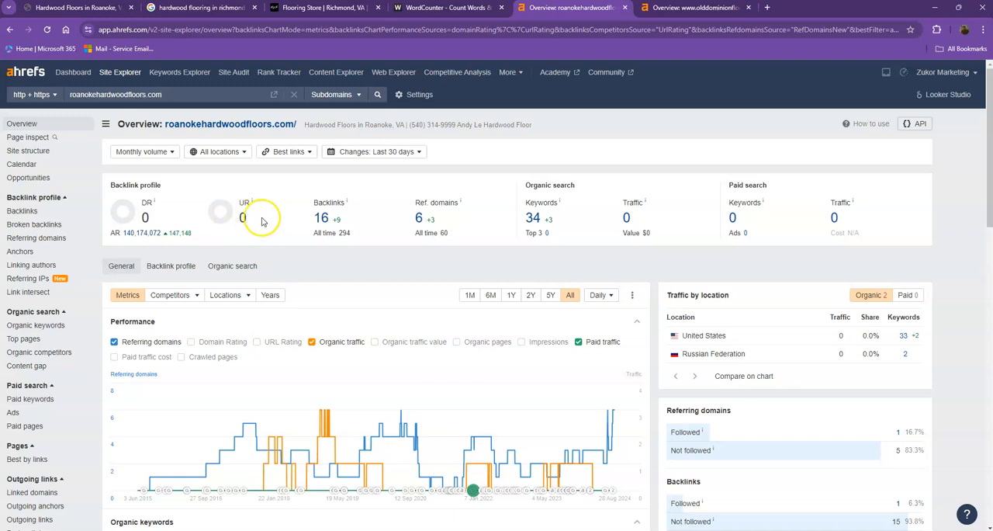
{"action": "mouse_move", "coordinate": [321, 218]}
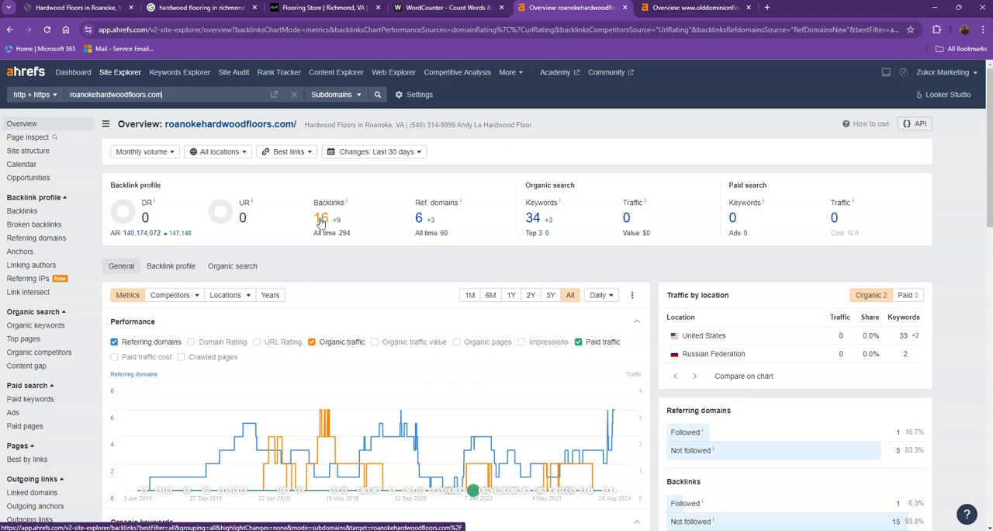
{"action": "mouse_move", "coordinate": [524, 215]}
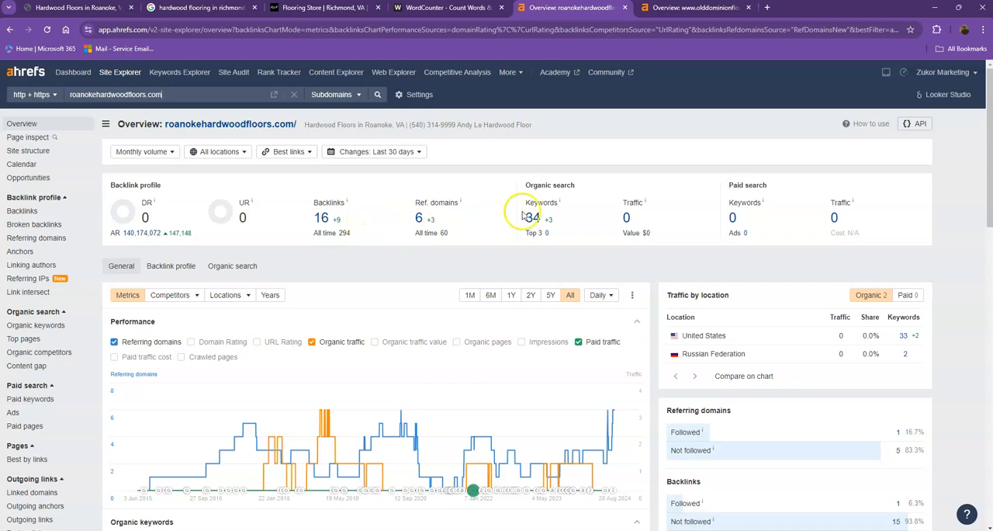
Step: Compare both Ahrefs overviews, ending on olddominionfloor.com: DR 9, 707 backlinks, 243 keywords
{"action": "left_click", "coordinate": [690, 7]}
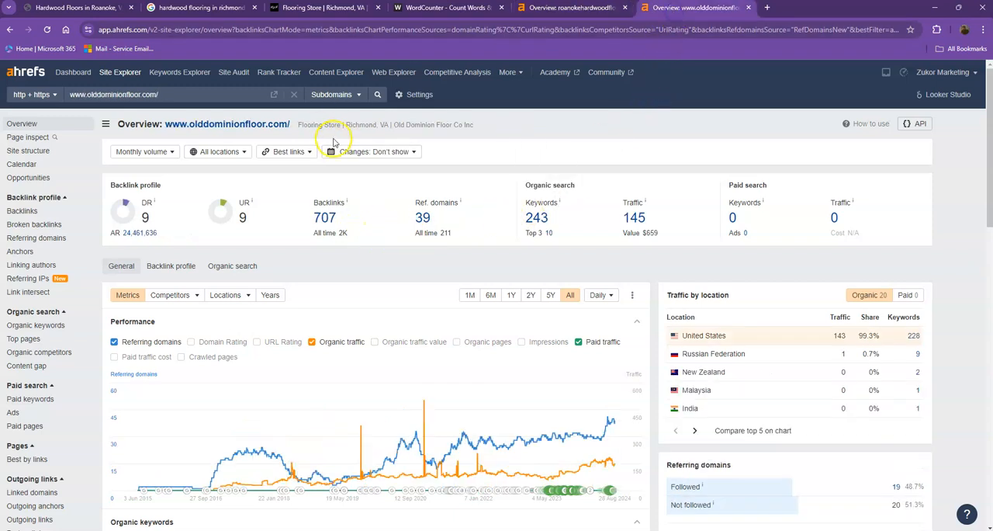
{"action": "left_click", "coordinate": [572, 8]}
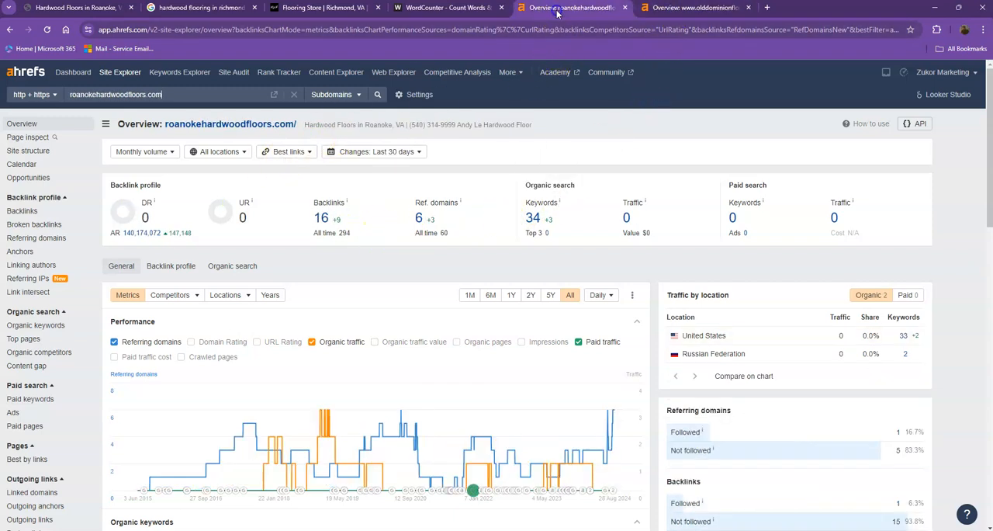
{"action": "left_click", "coordinate": [690, 8]}
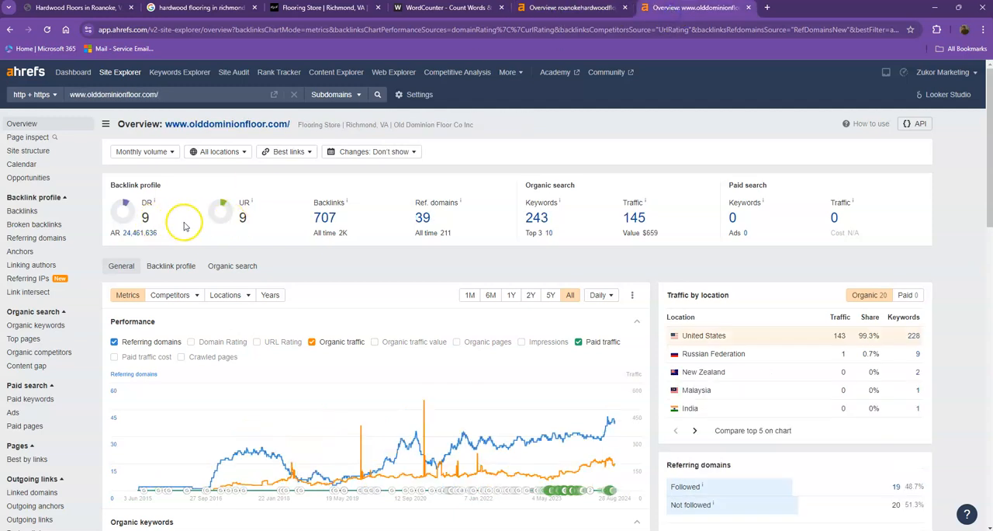
{"action": "mouse_move", "coordinate": [272, 222]}
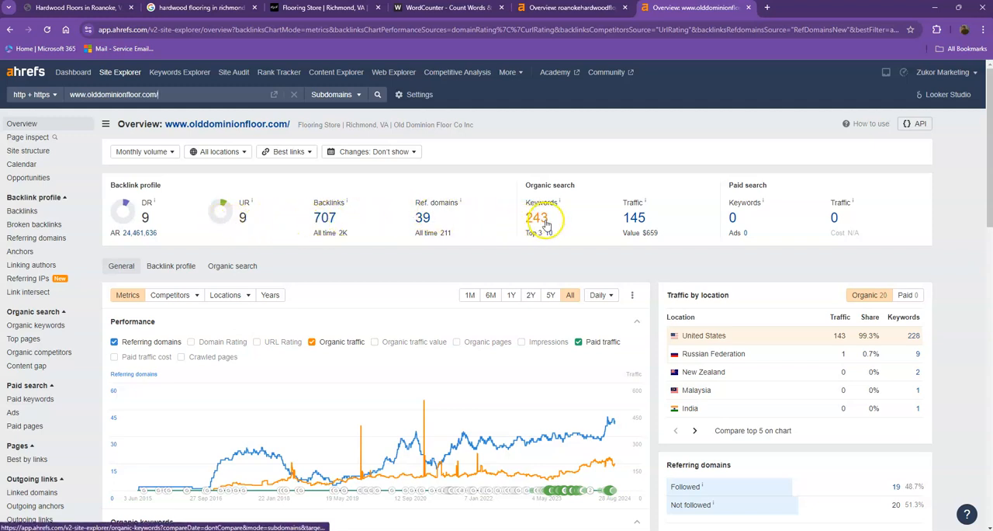
{"action": "mouse_move", "coordinate": [634, 219]}
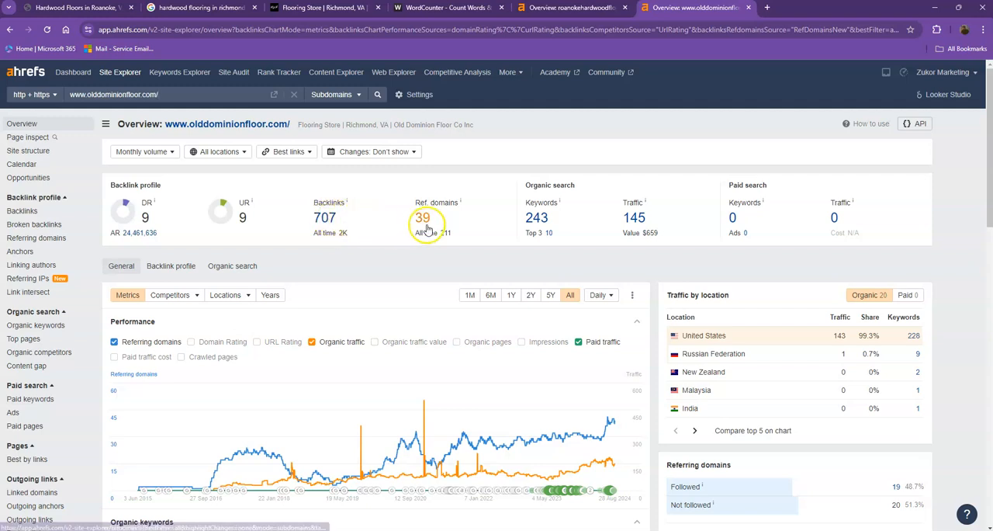
{"action": "mouse_move", "coordinate": [410, 237]}
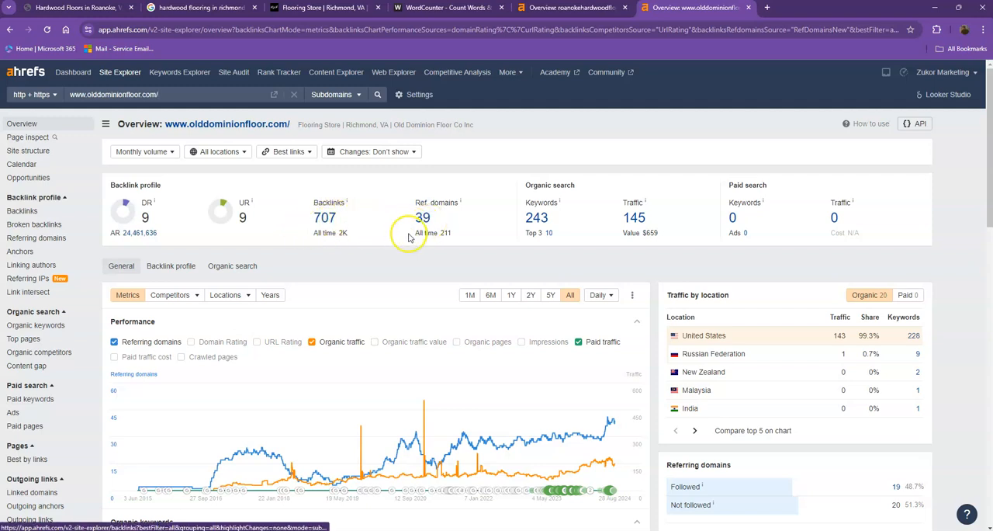
{"action": "mouse_move", "coordinate": [366, 235]}
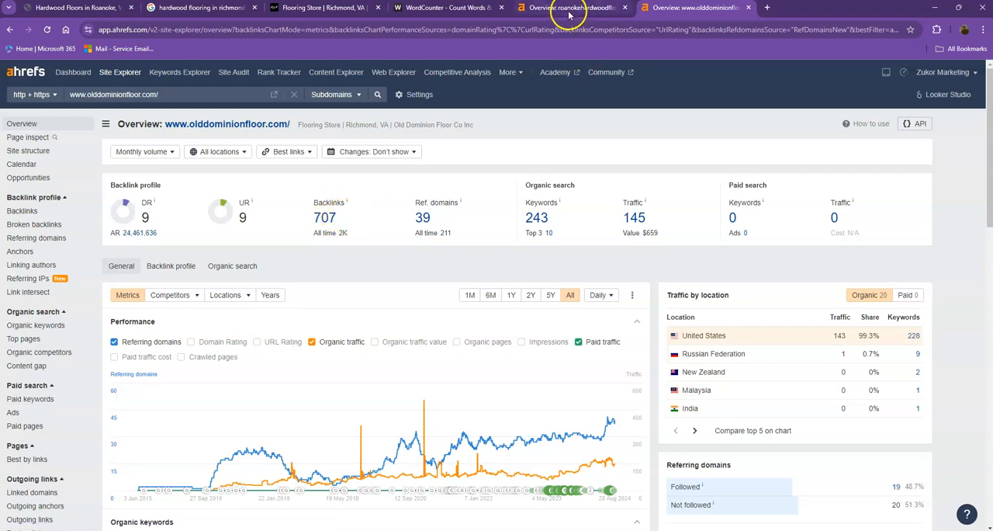
Step: Recheck the Roanoke site's Ahrefs figures, then go back to the olddominionfloor.com overview
{"action": "left_click", "coordinate": [573, 8]}
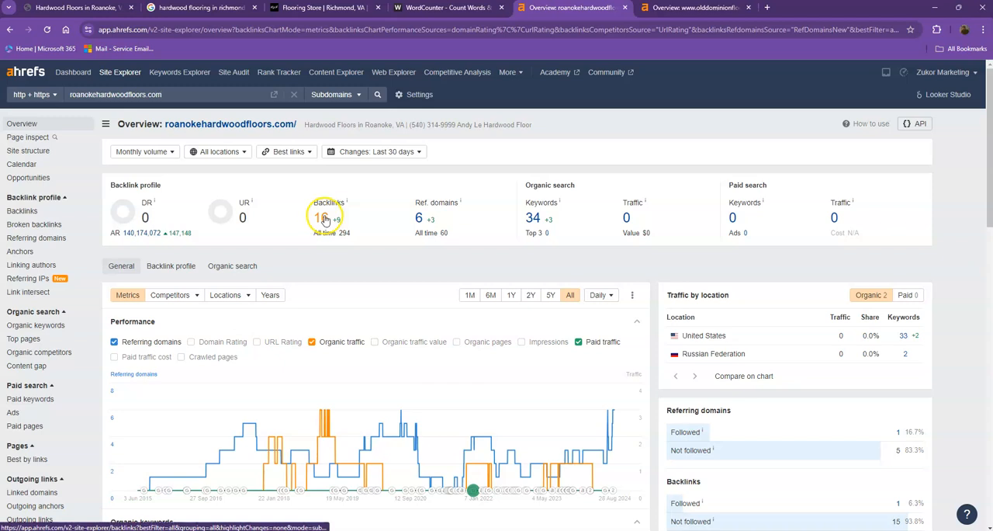
{"action": "mouse_move", "coordinate": [534, 242]}
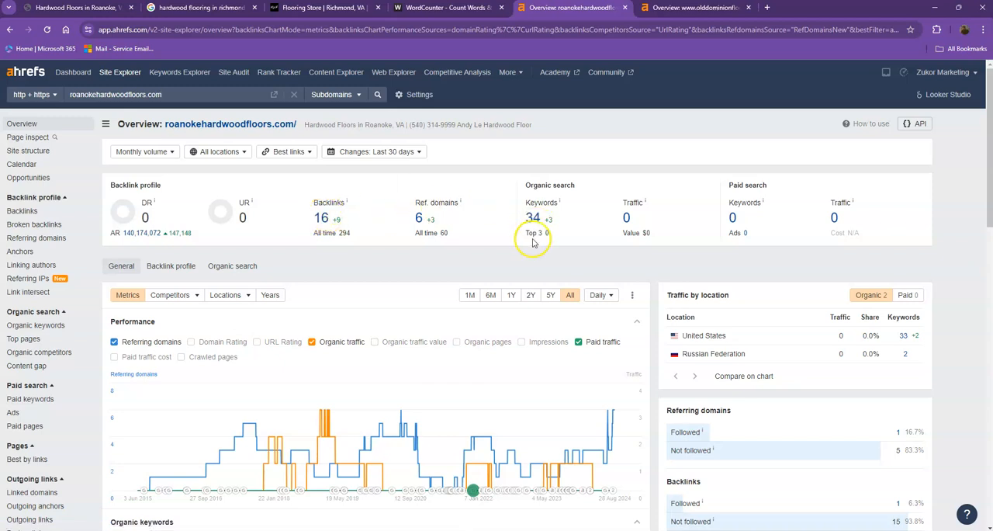
{"action": "mouse_move", "coordinate": [426, 223]}
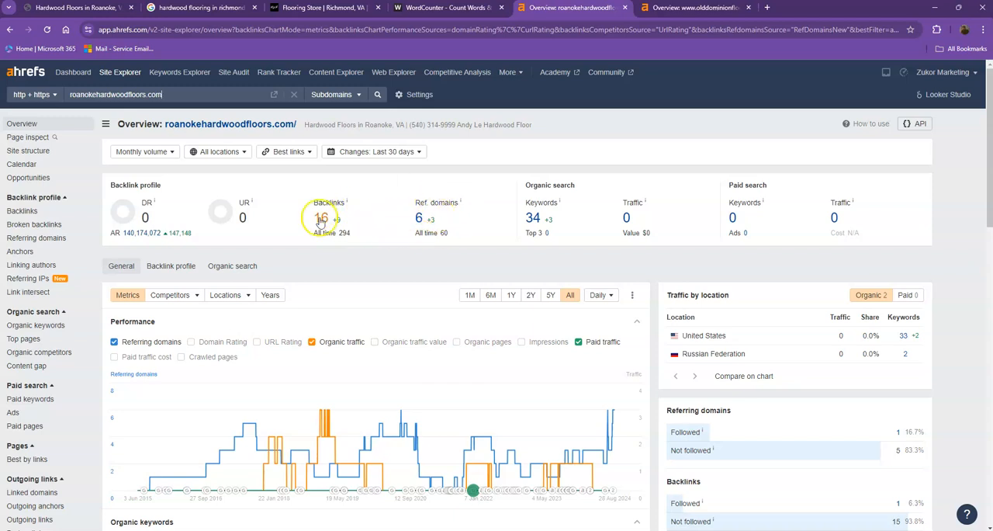
{"action": "mouse_move", "coordinate": [638, 230]}
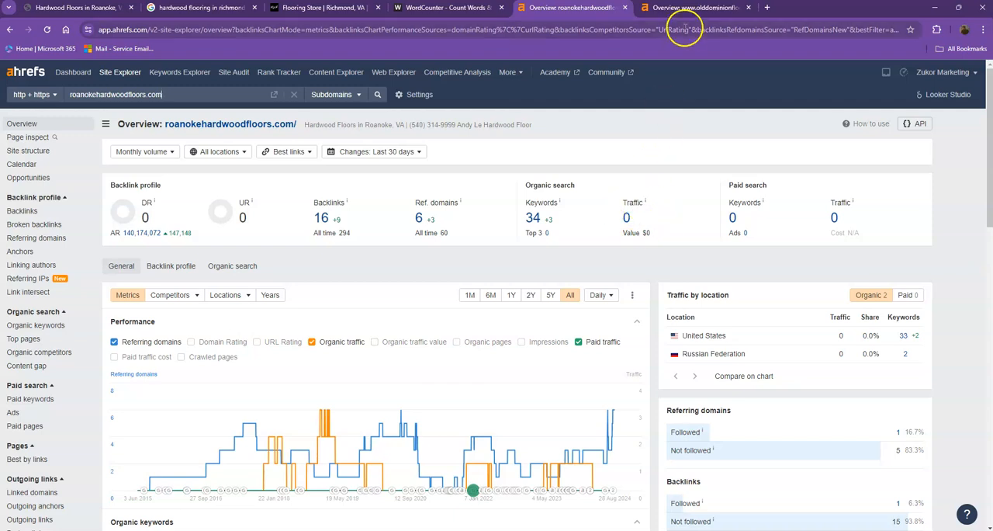
{"action": "left_click", "coordinate": [694, 7]}
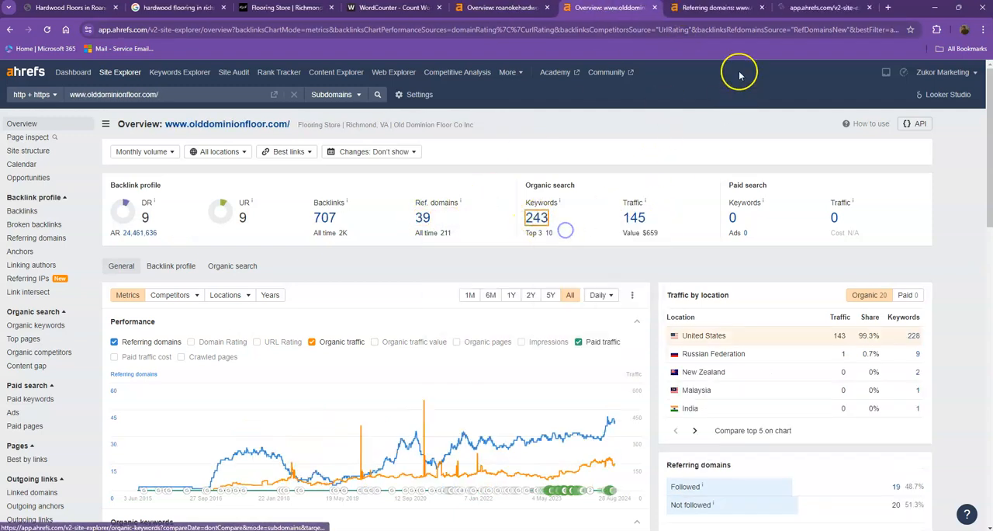
Step: Scroll through the 39 referring domains for olddominionfloor.com after viewing its 228-keyword report
{"action": "left_click", "coordinate": [827, 7]}
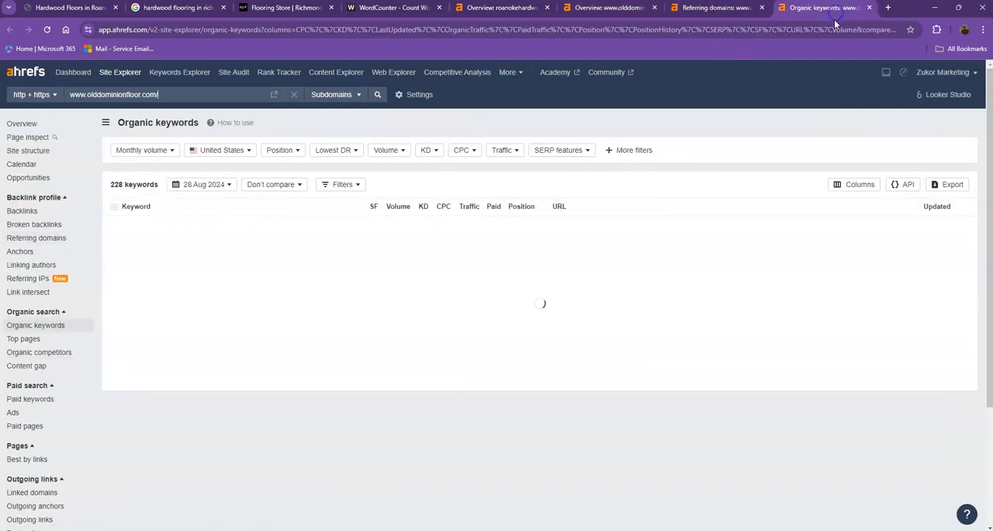
{"action": "left_click", "coordinate": [715, 8]}
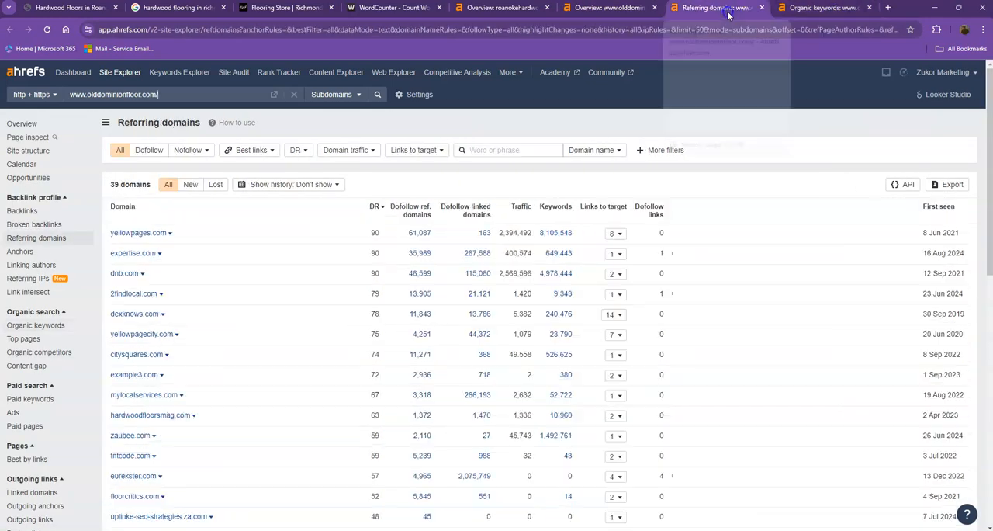
{"action": "mouse_move", "coordinate": [567, 123]}
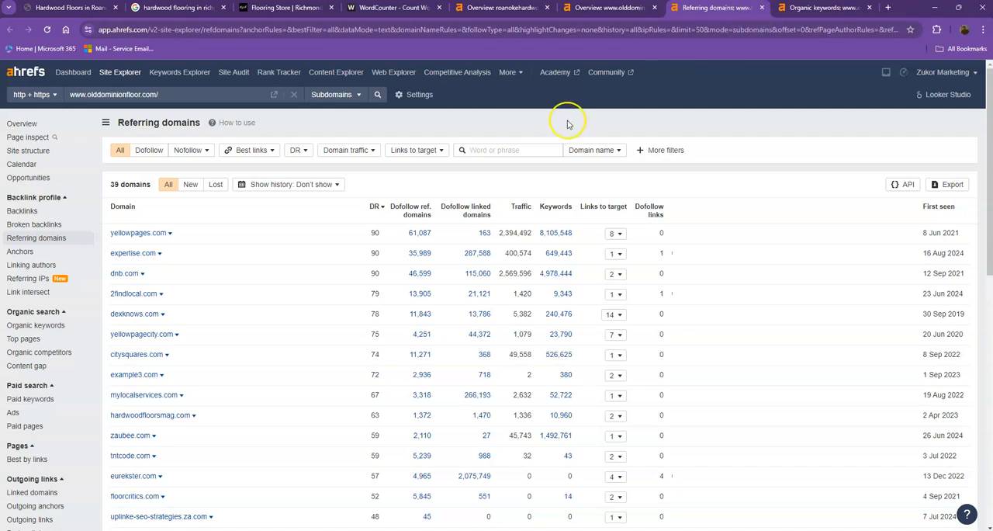
{"action": "mouse_move", "coordinate": [206, 147]}
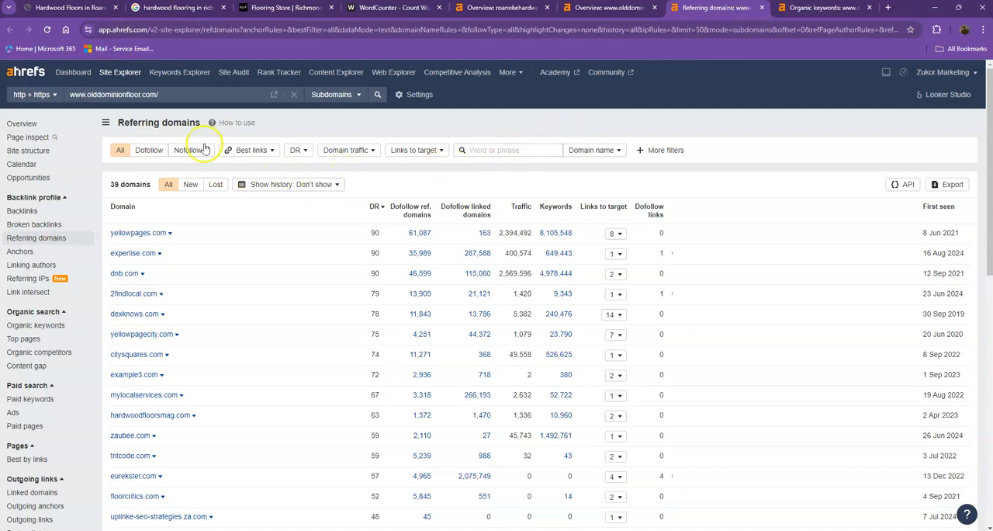
{"action": "scroll", "scroll_direction": "down", "scroll_amount": 3}
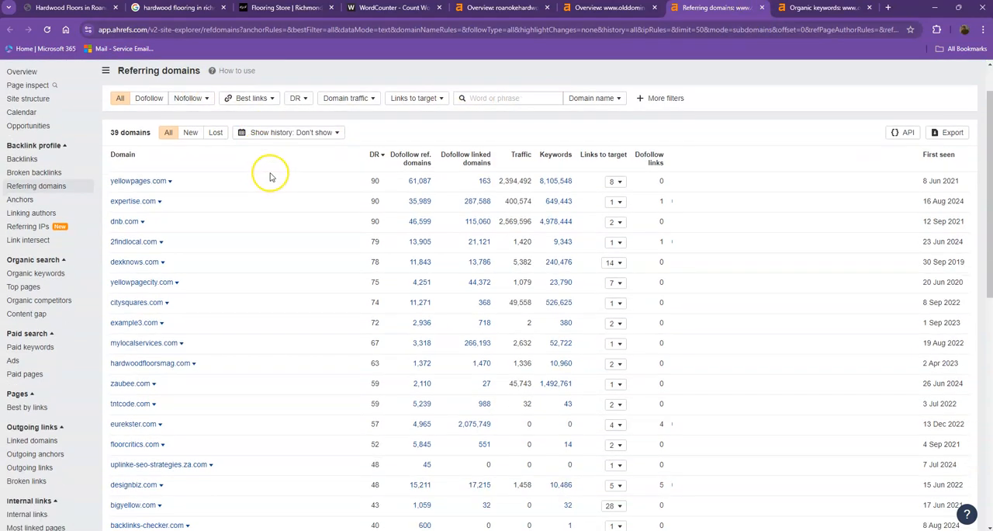
{"action": "mouse_move", "coordinate": [170, 200]}
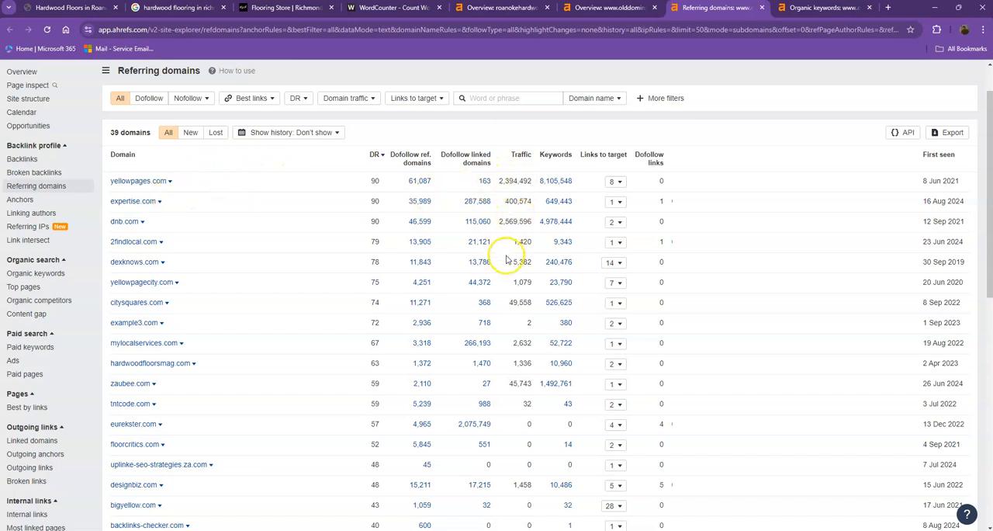
{"action": "scroll", "scroll_direction": "down", "scroll_amount": 3}
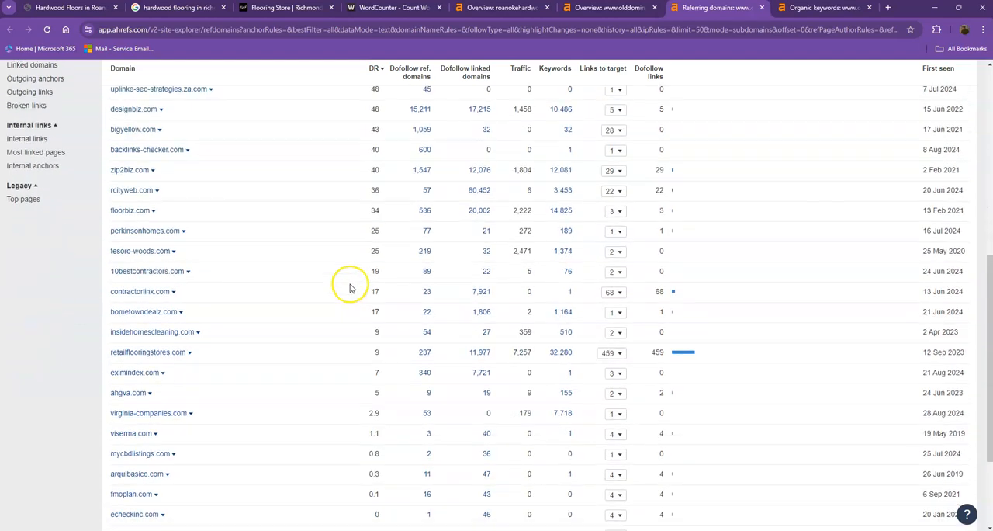
{"action": "scroll", "scroll_direction": "up", "scroll_amount": 3}
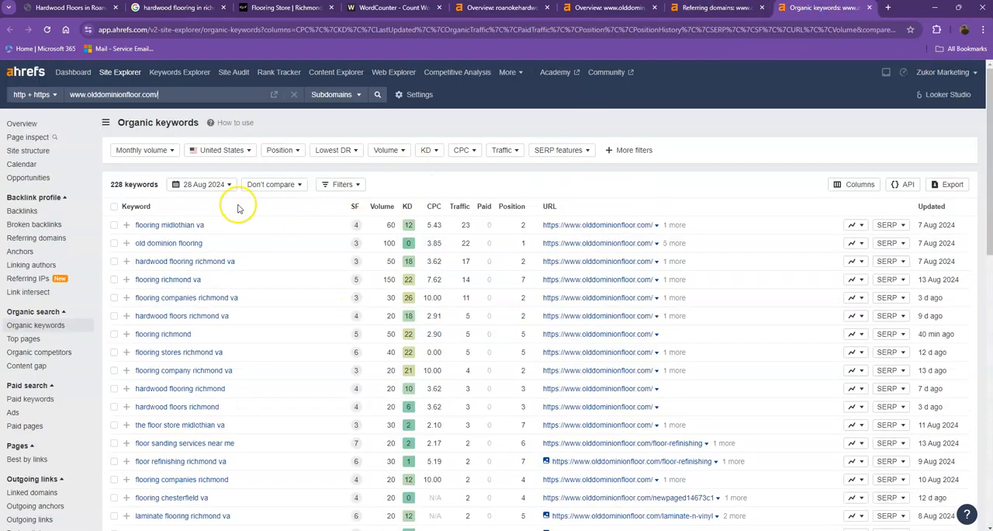
{"action": "scroll", "scroll_direction": "down", "scroll_amount": 3}
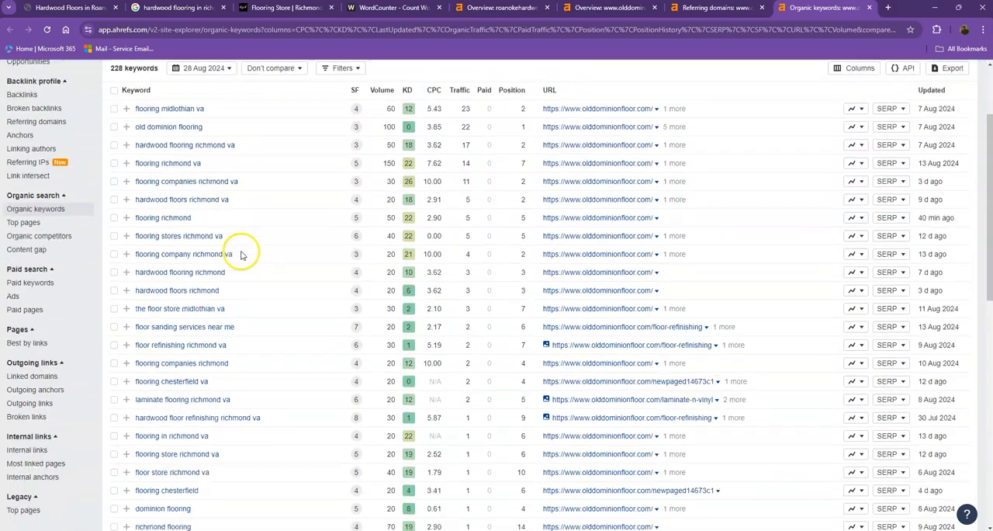
{"action": "scroll", "scroll_direction": "down", "scroll_amount": 3}
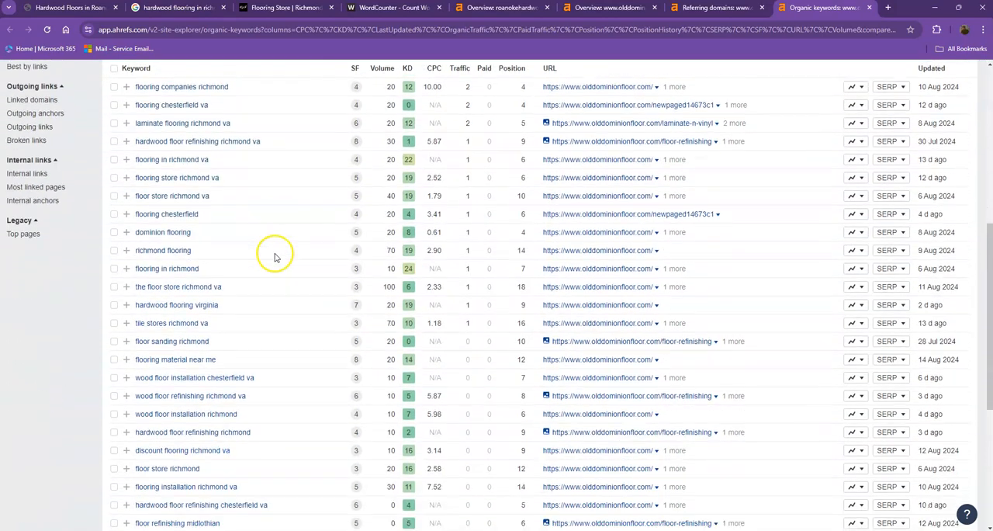
{"action": "scroll", "scroll_direction": "down", "scroll_amount": 3}
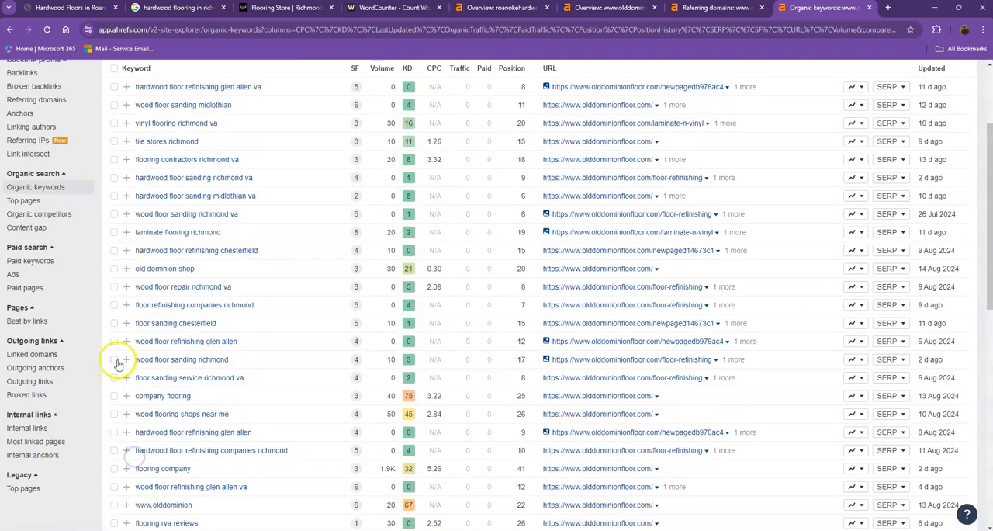
{"action": "mouse_move", "coordinate": [399, 165]}
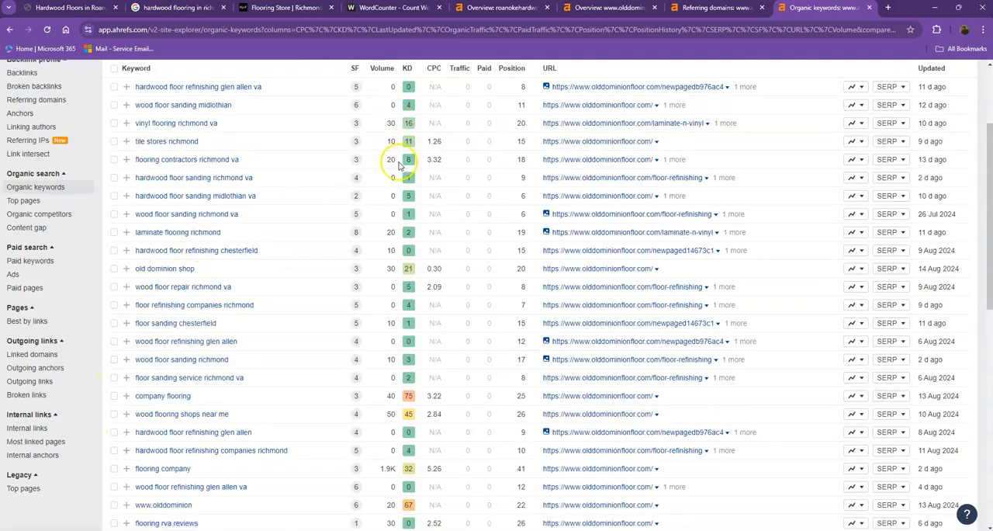
{"action": "scroll", "scroll_direction": "down", "scroll_amount": 3}
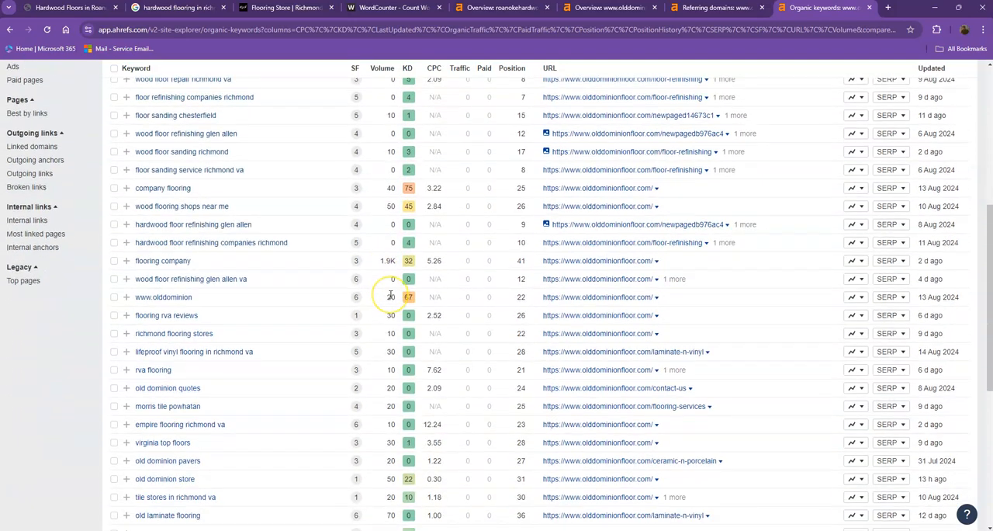
{"action": "scroll", "scroll_direction": "down", "scroll_amount": 3}
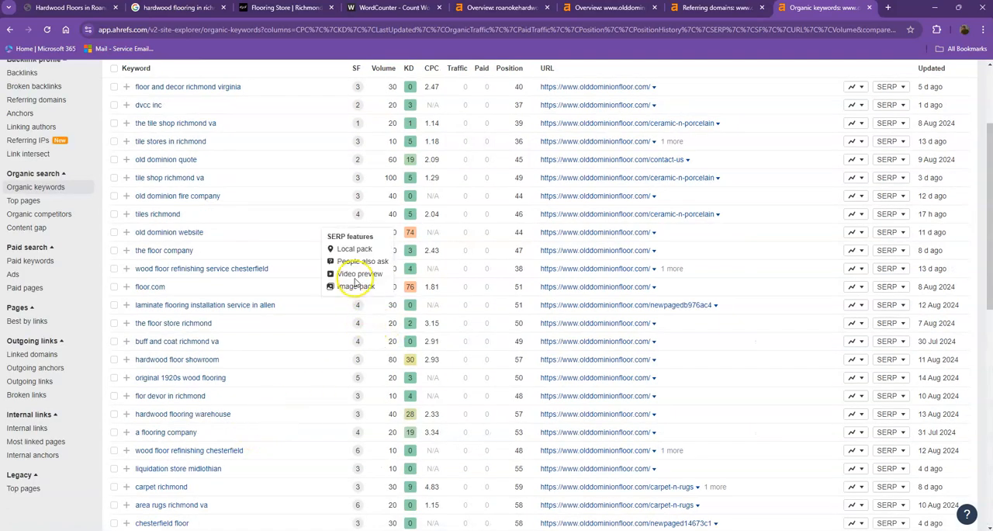
{"action": "scroll", "scroll_direction": "down", "scroll_amount": 3}
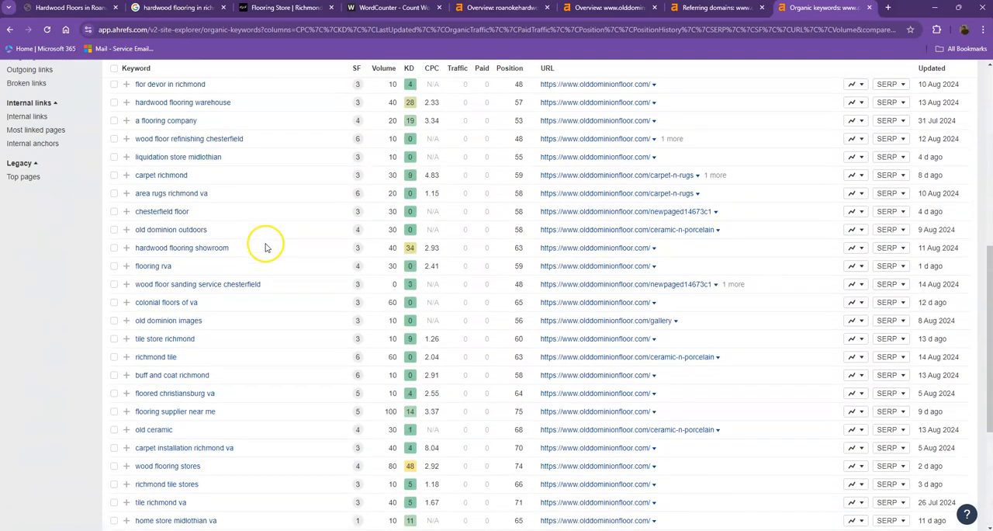
{"action": "scroll", "scroll_direction": "down", "scroll_amount": 3}
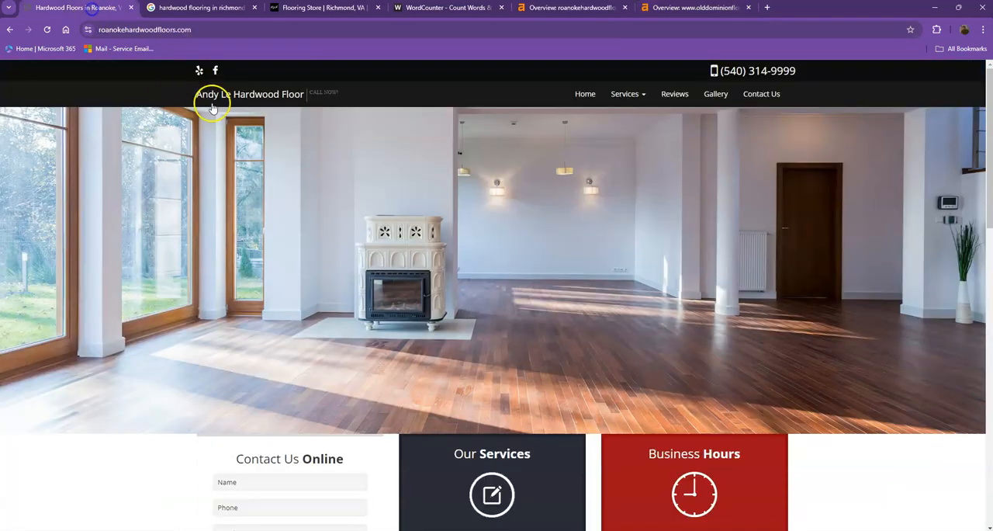
Step: Scroll through the roanokehardwoodfloors.com homepage text before copying it
{"action": "scroll", "scroll_direction": "down", "scroll_amount": 3}
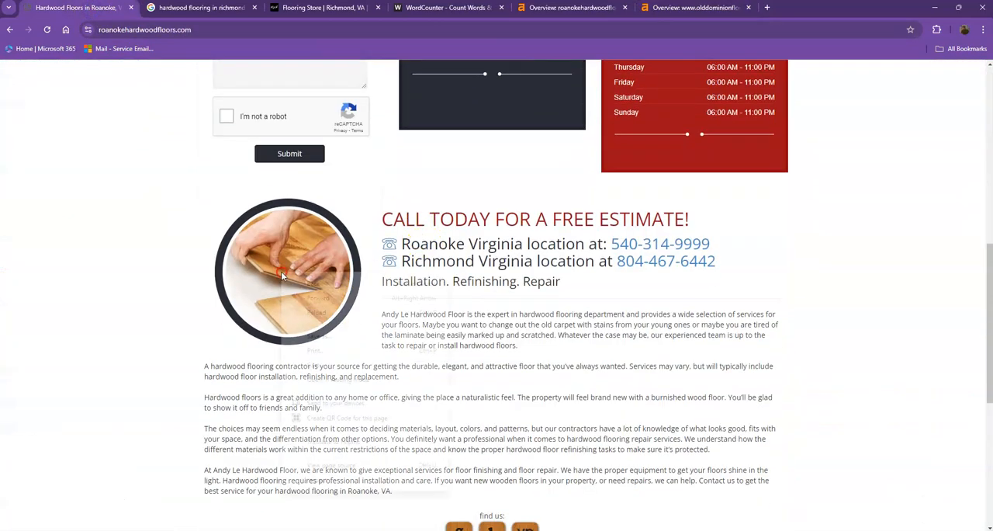
{"action": "scroll", "scroll_direction": "down", "scroll_amount": 3}
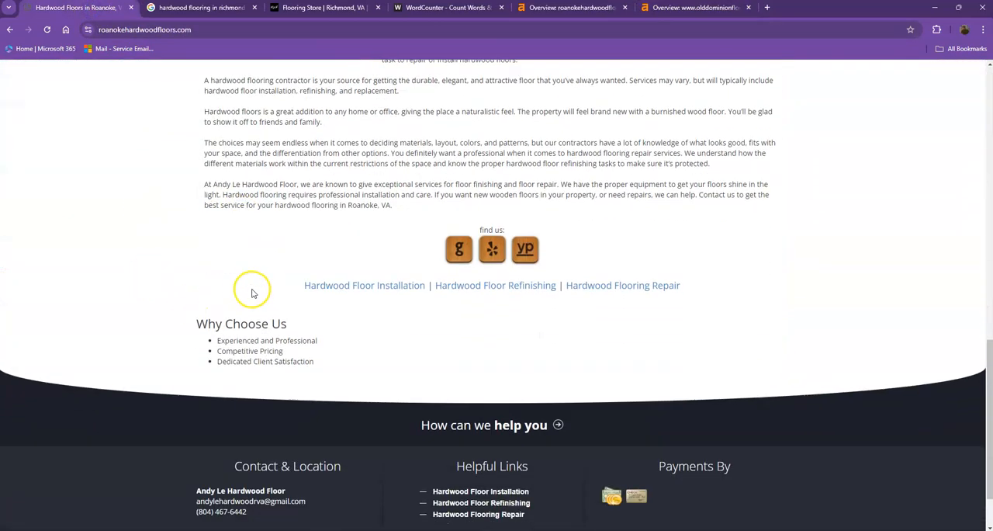
{"action": "scroll", "scroll_direction": "down", "scroll_amount": 3}
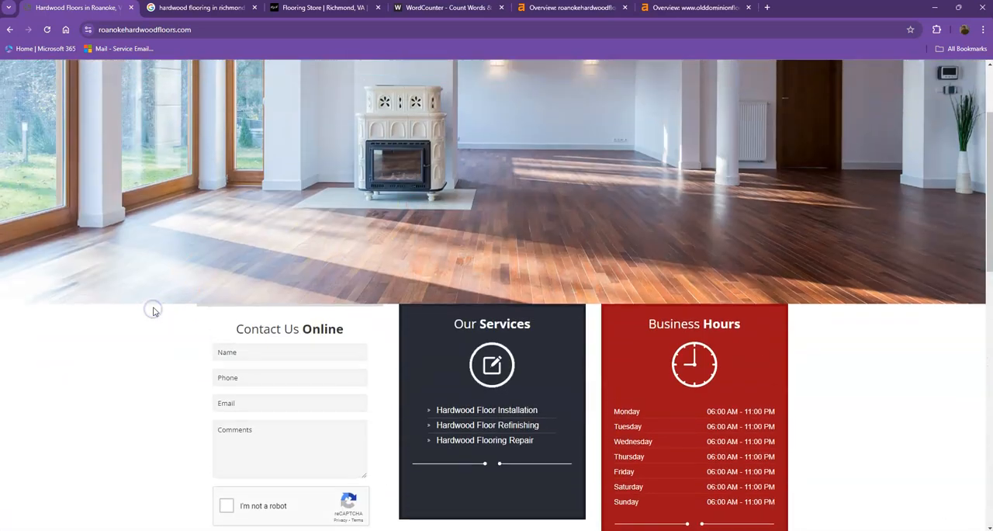
{"action": "scroll", "scroll_direction": "up", "scroll_amount": 3}
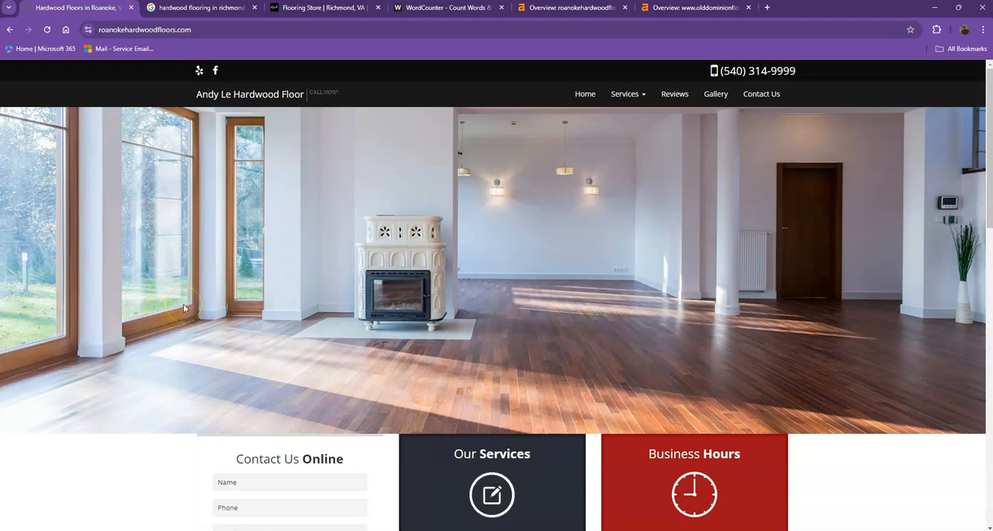
{"action": "scroll", "scroll_direction": "down", "scroll_amount": 3}
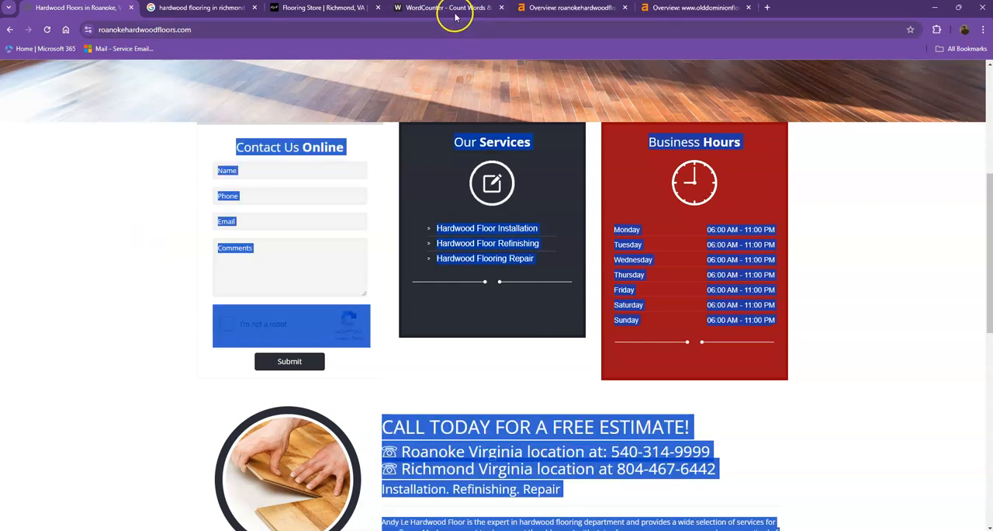
Step: Check the pasted homepage text in WordCounter: 442 words, 2,693 characters
{"action": "left_click", "coordinate": [448, 7]}
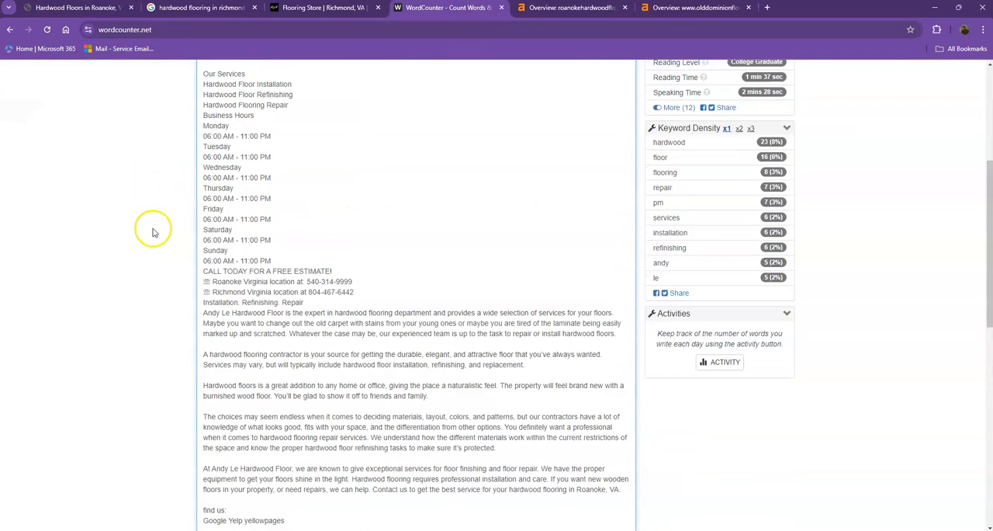
{"action": "scroll", "scroll_direction": "up", "scroll_amount": 3}
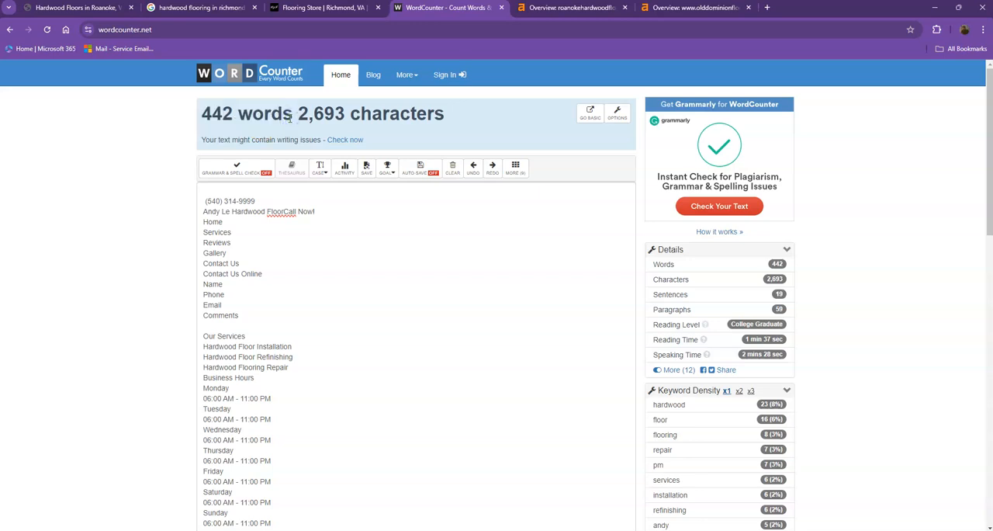
{"action": "mouse_move", "coordinate": [289, 26]}
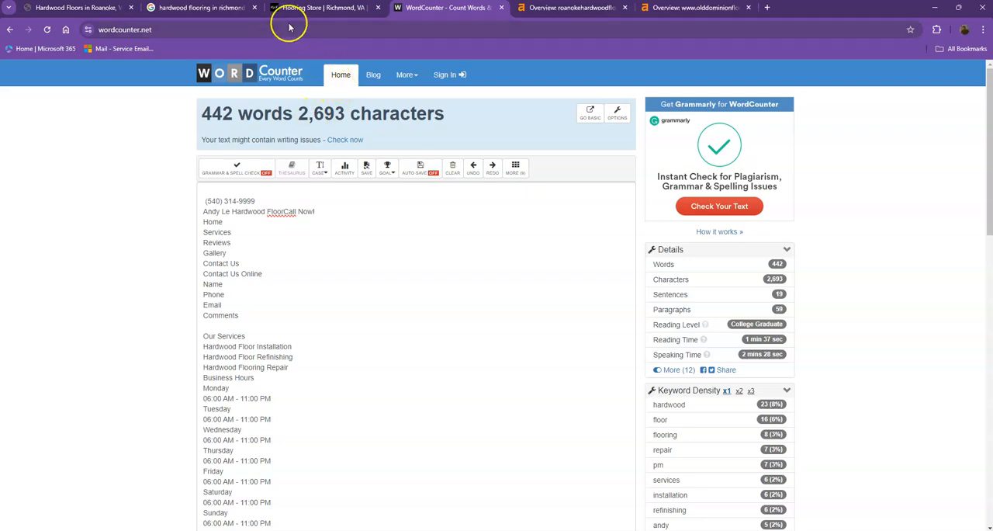
Step: Browse the 'hardwood flooring in richmond va' results down and back to the Places listings
{"action": "left_click", "coordinate": [201, 7]}
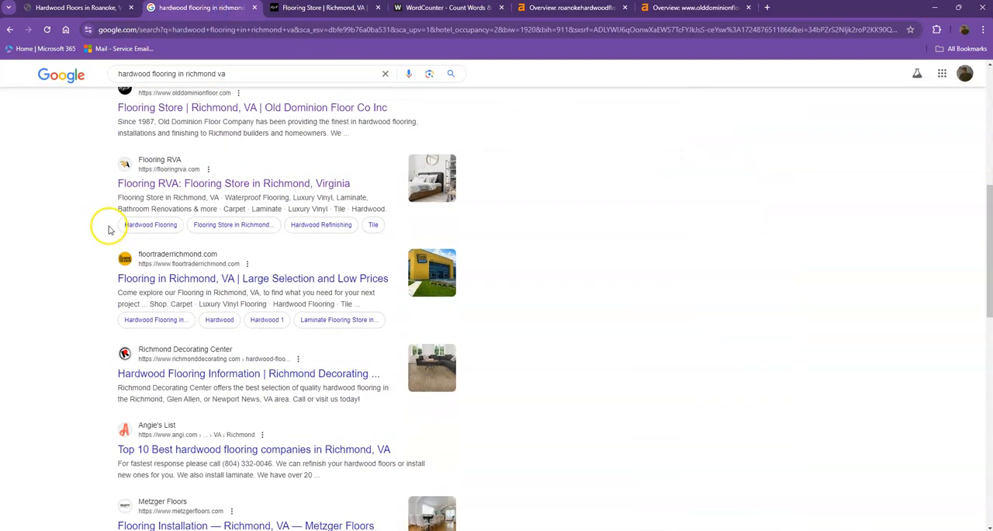
{"action": "scroll", "scroll_direction": "down", "scroll_amount": 3}
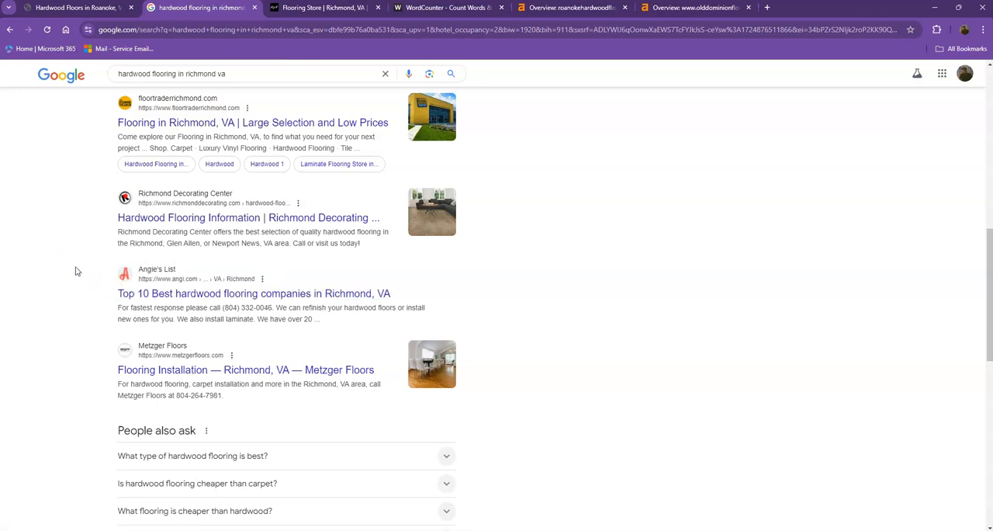
{"action": "scroll", "scroll_direction": "down", "scroll_amount": 3}
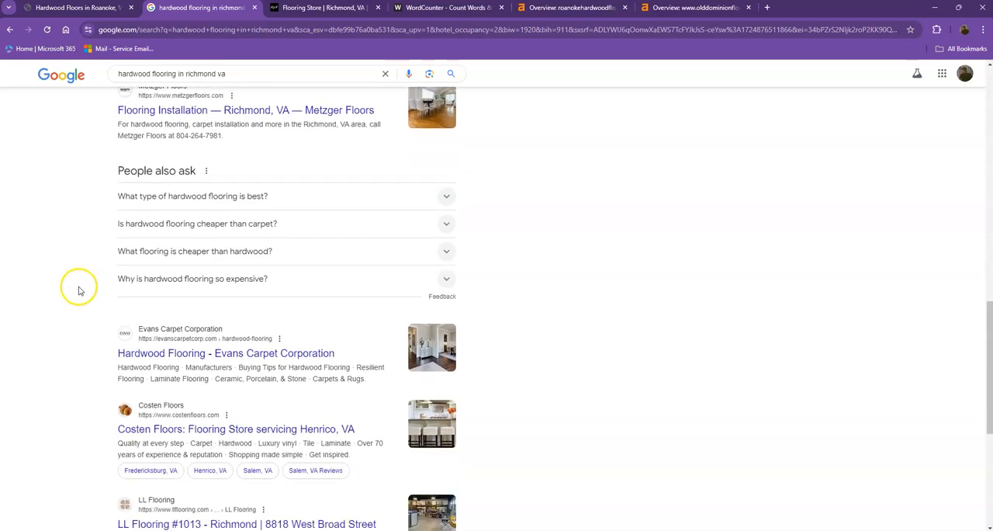
{"action": "scroll", "scroll_direction": "up", "scroll_amount": 3}
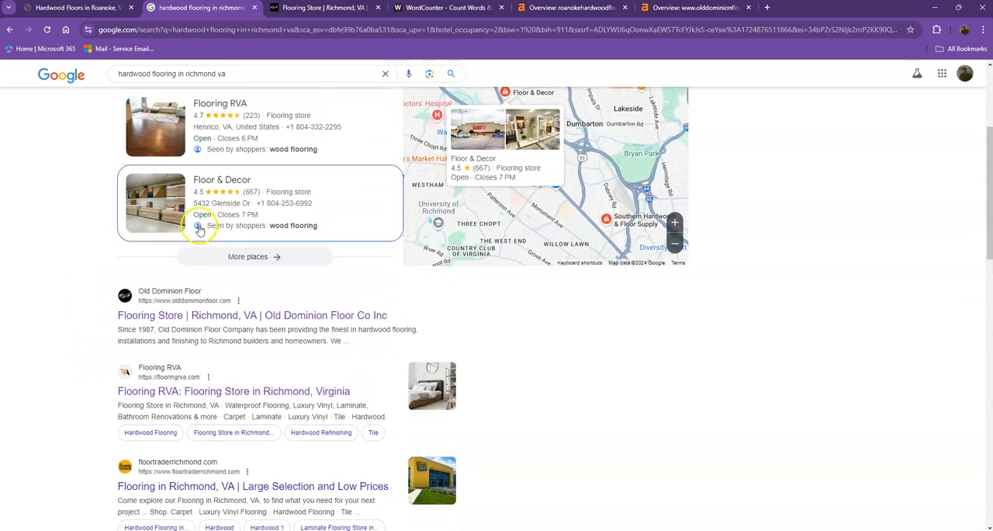
{"action": "scroll", "scroll_direction": "up", "scroll_amount": 3}
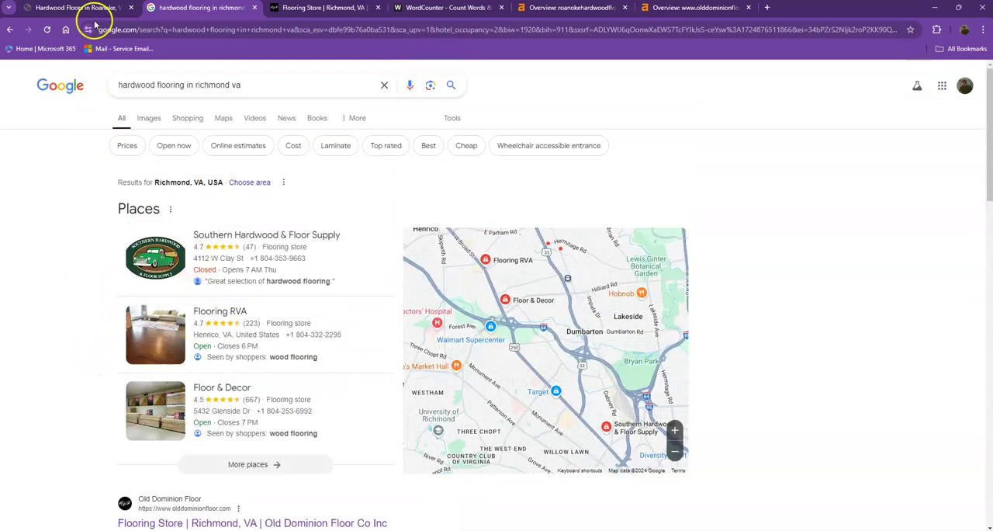
Step: Scroll the Andy Le homepage down to the free-estimate section and introductory text
{"action": "left_click", "coordinate": [74, 7]}
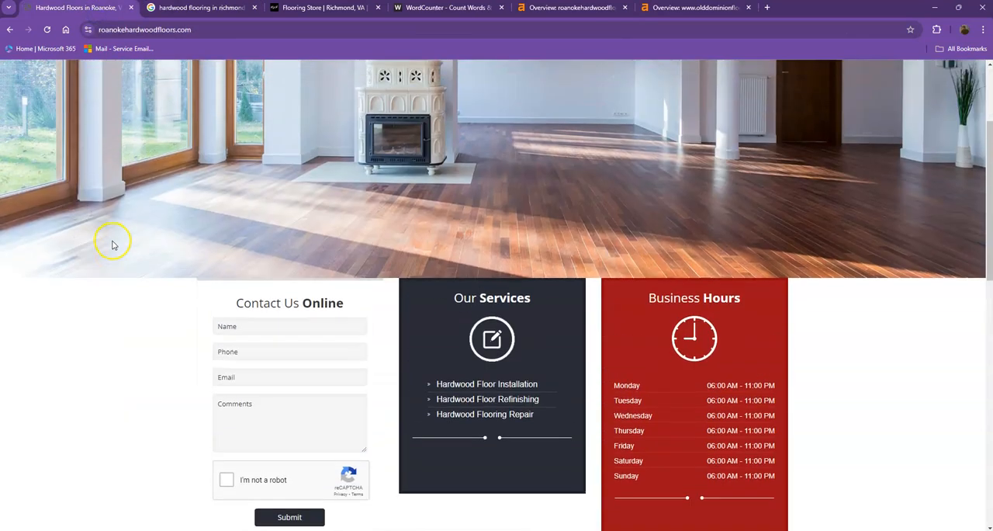
{"action": "scroll", "scroll_direction": "up", "scroll_amount": 3}
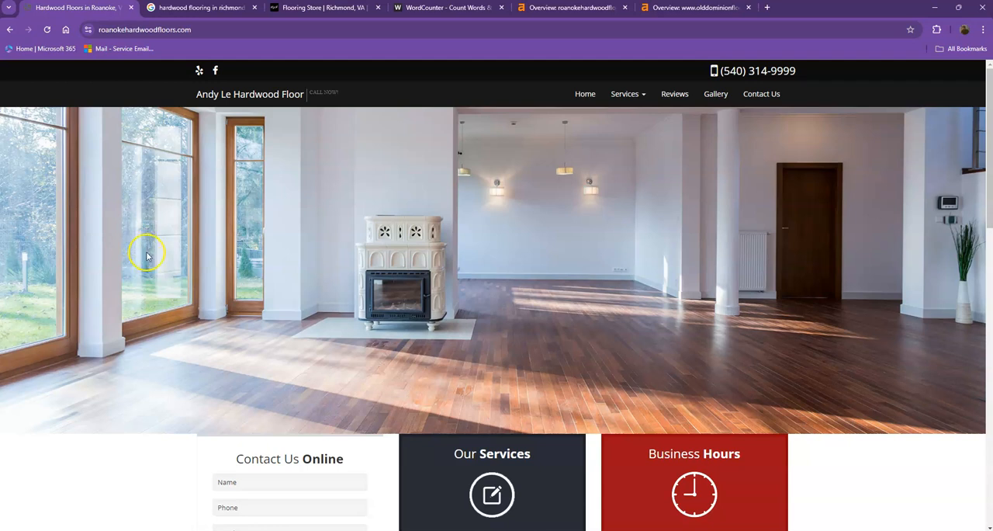
{"action": "scroll", "scroll_direction": "down", "scroll_amount": 3}
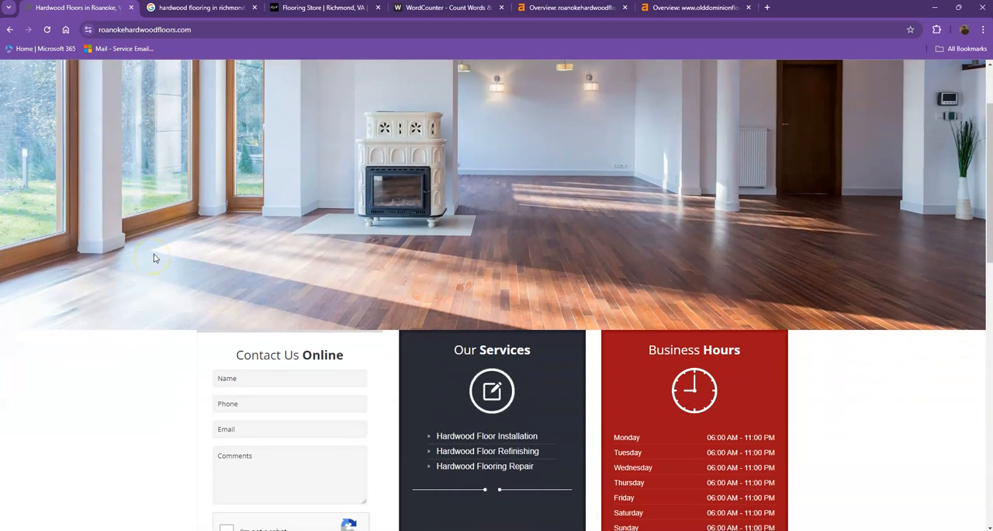
{"action": "mouse_move", "coordinate": [151, 260]}
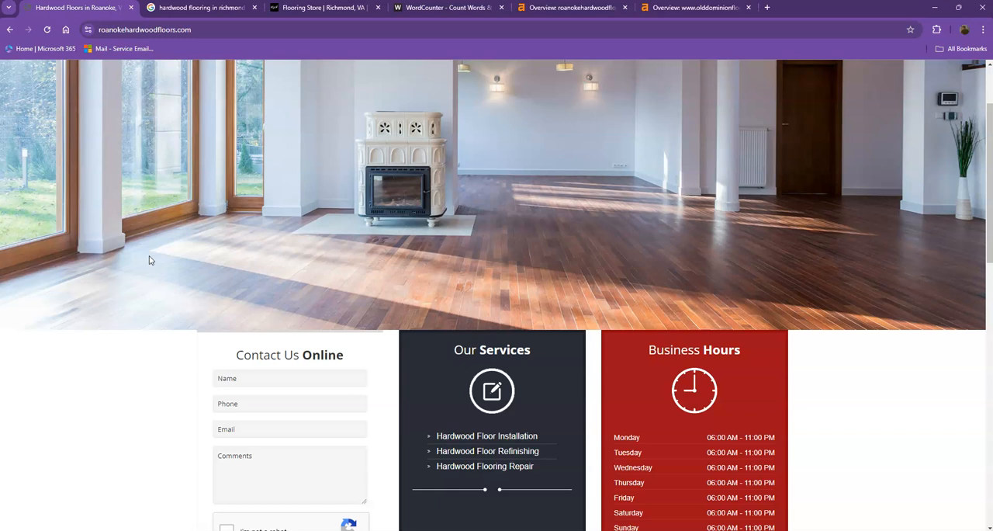
{"action": "scroll", "scroll_direction": "down", "scroll_amount": 3}
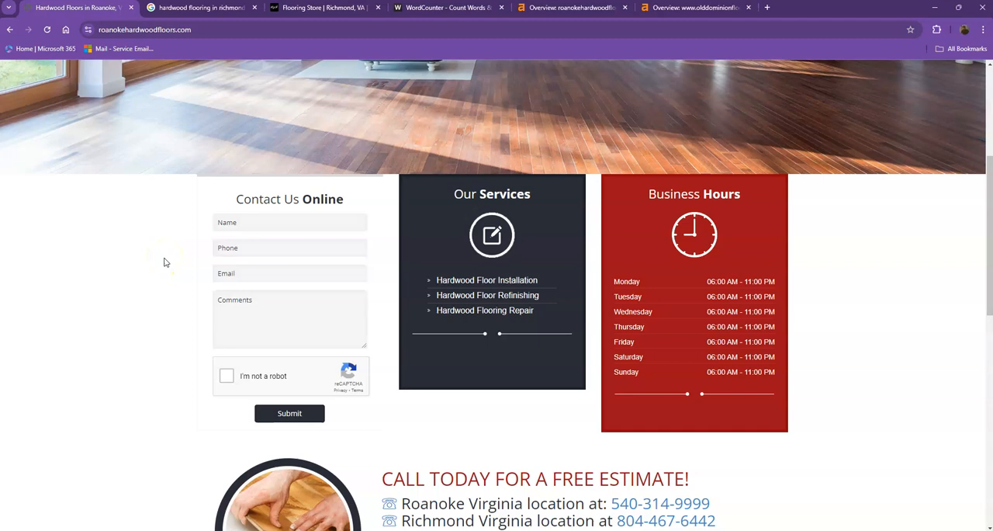
{"action": "mouse_move", "coordinate": [168, 257]}
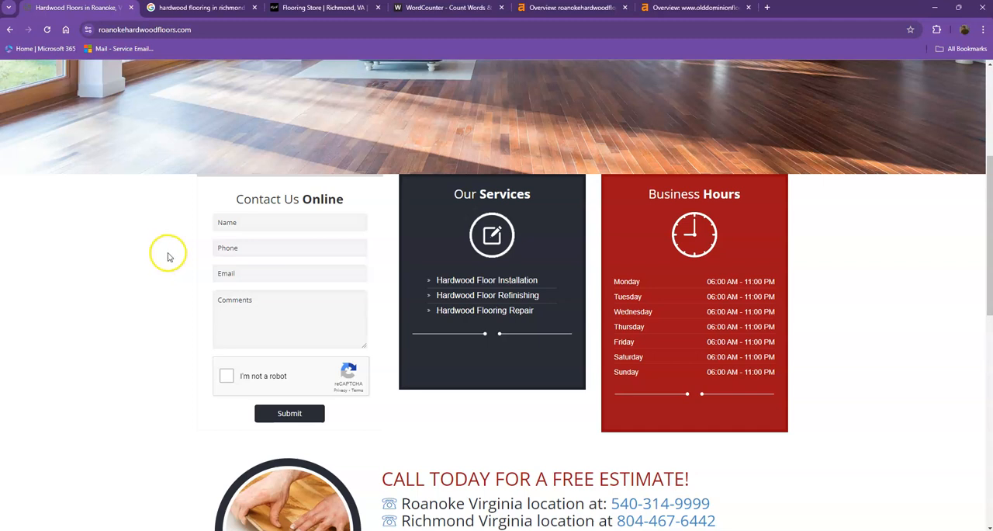
{"action": "scroll", "scroll_direction": "down", "scroll_amount": 3}
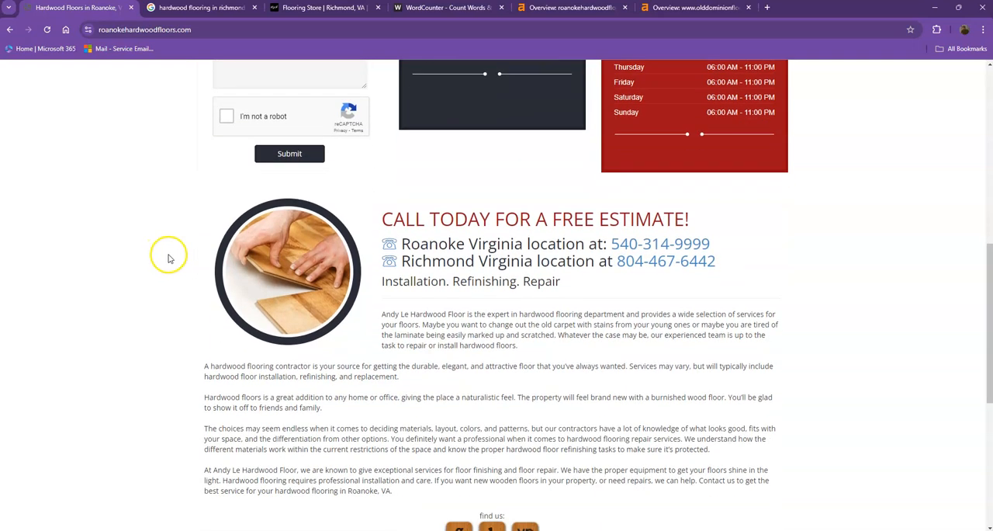
{"action": "scroll", "scroll_direction": "down", "scroll_amount": 3}
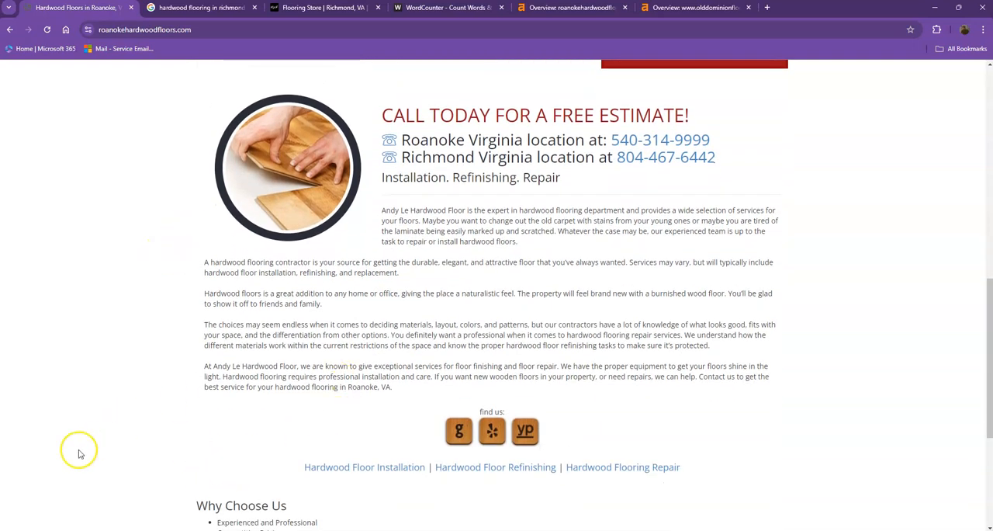